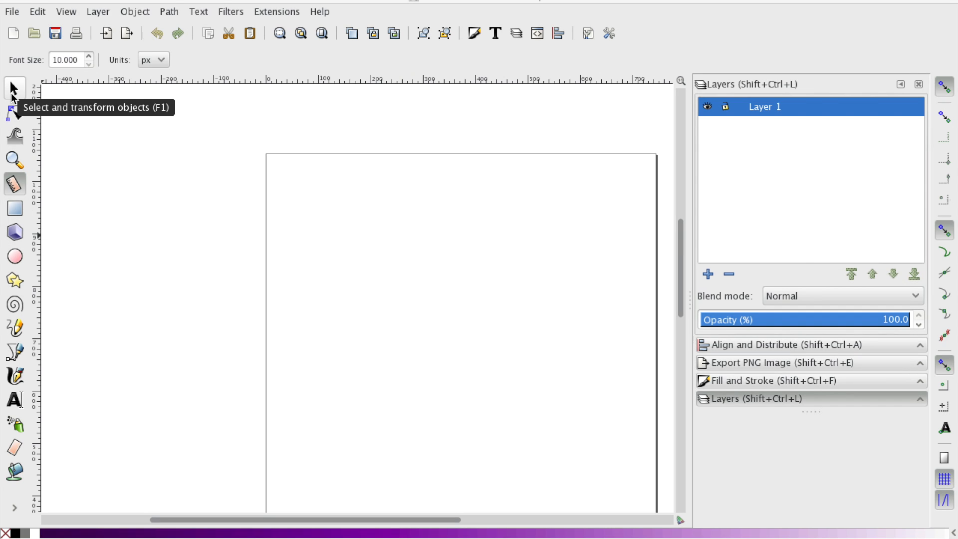
pyautogui.moveTo(15, 183)
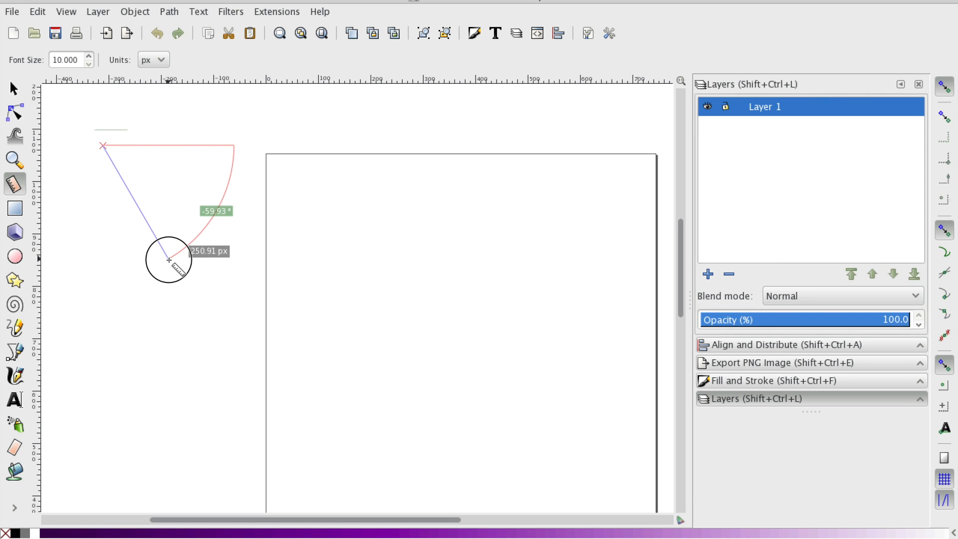
# Switch to the Selector tool to freeze the -60.09°, 252.15 px readout on the canvas.
pyautogui.click(14, 89)
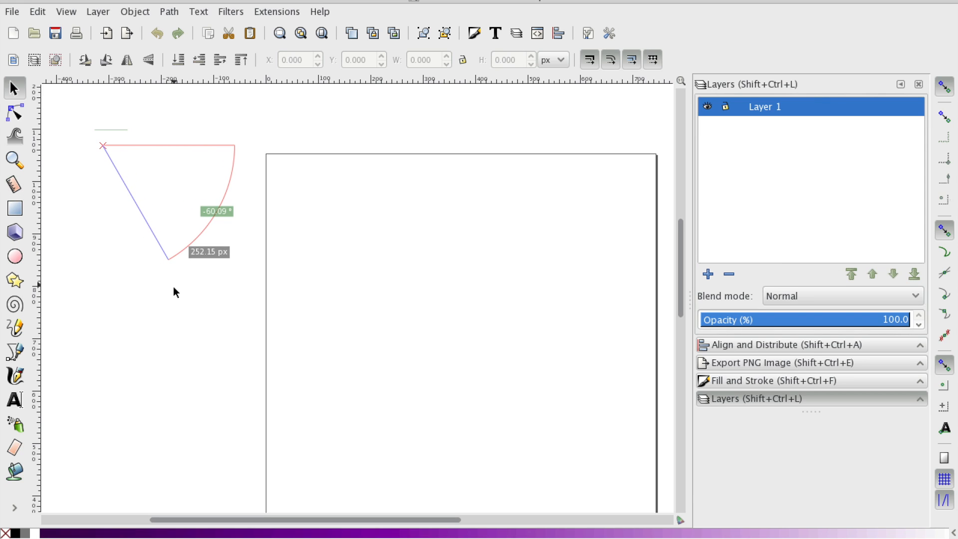
pyautogui.moveTo(215, 156)
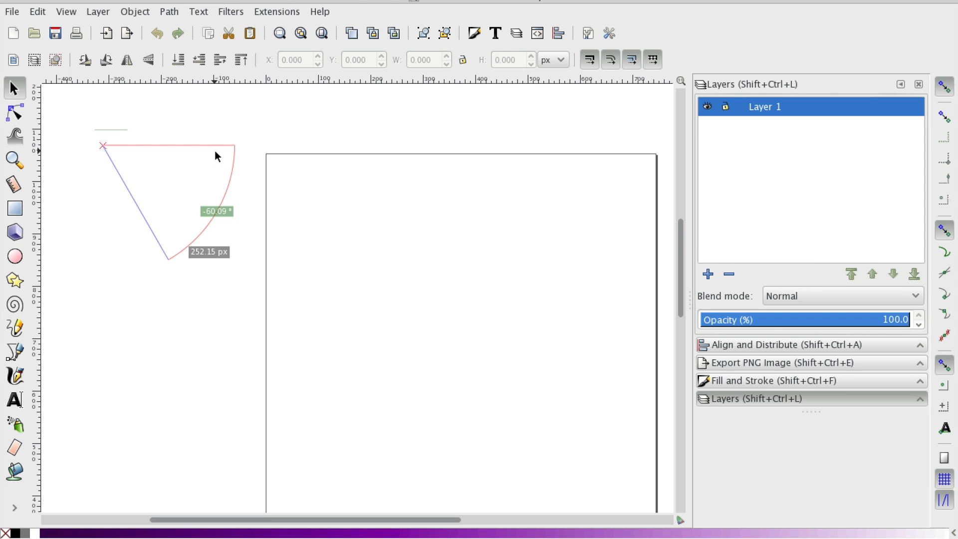
pyautogui.moveTo(231, 283)
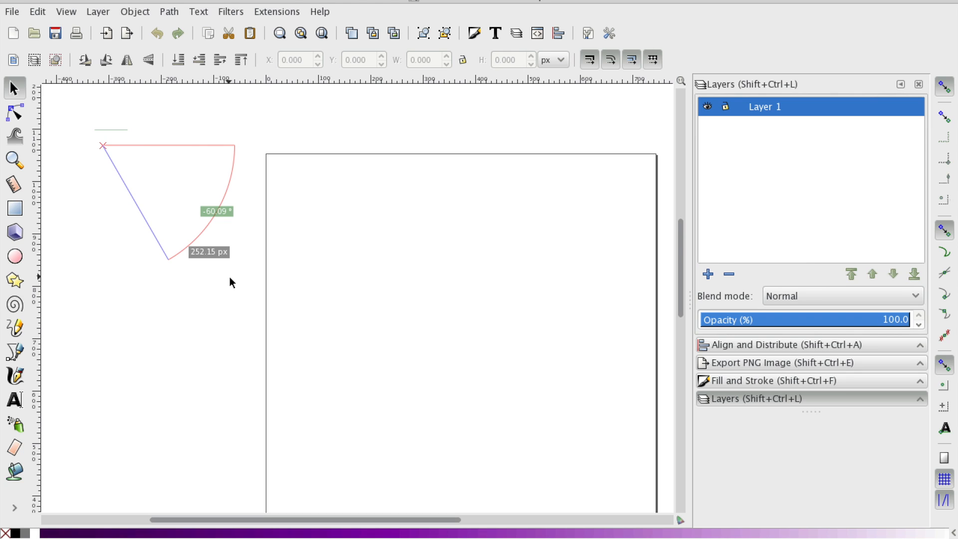
pyautogui.moveTo(197, 201)
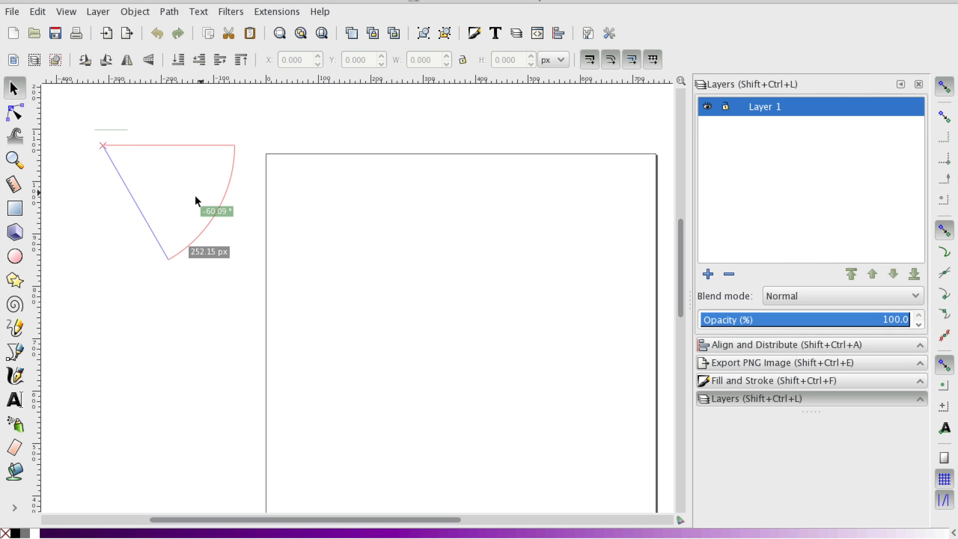
pyautogui.moveTo(206, 223)
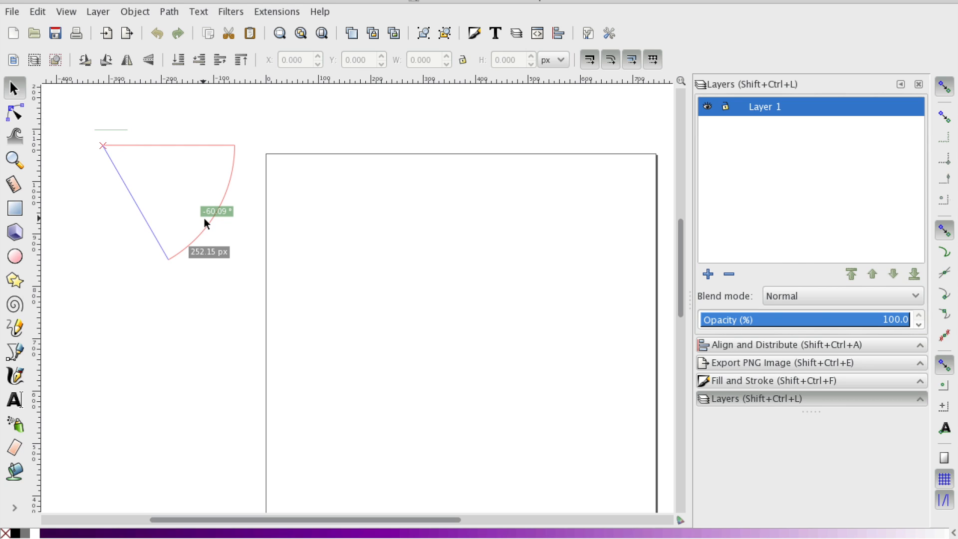
pyautogui.moveTo(232, 222)
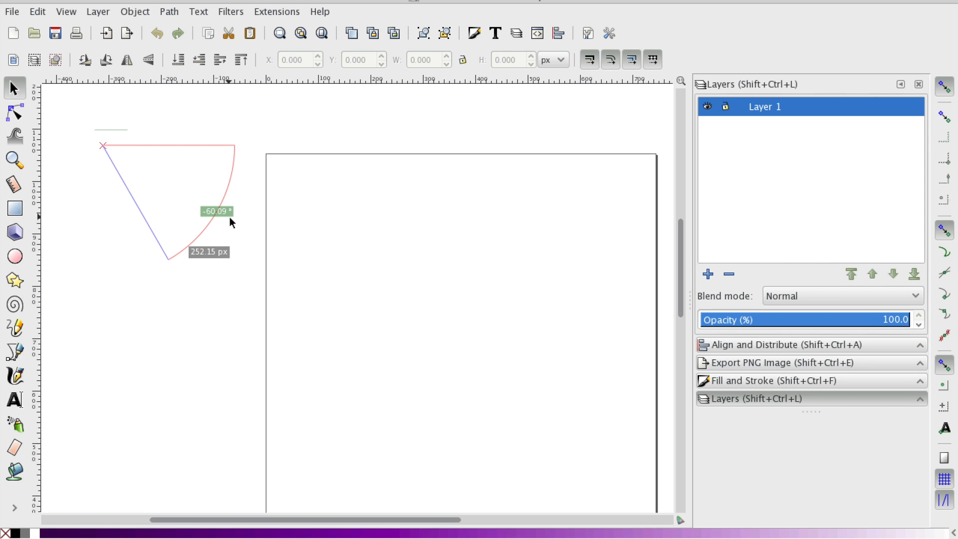
pyautogui.moveTo(108, 154)
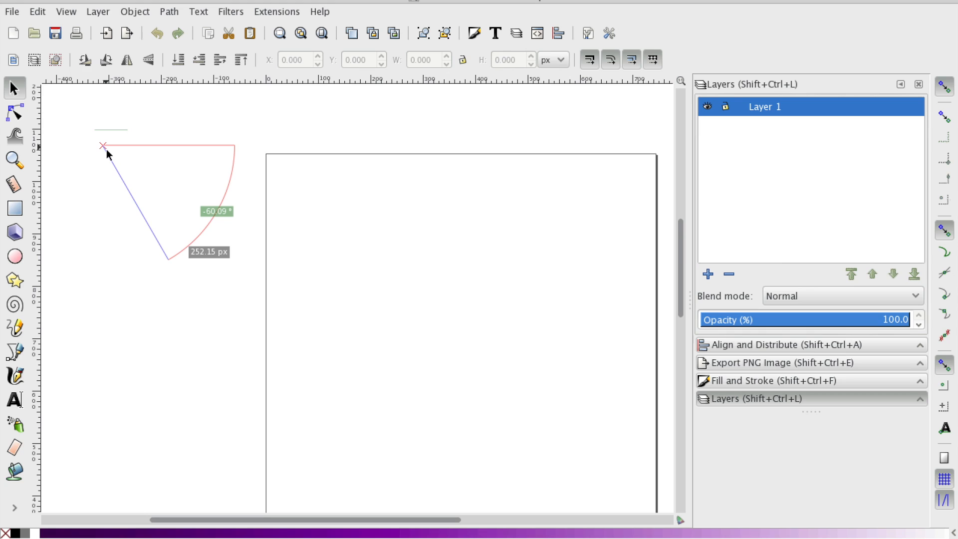
pyautogui.moveTo(210, 266)
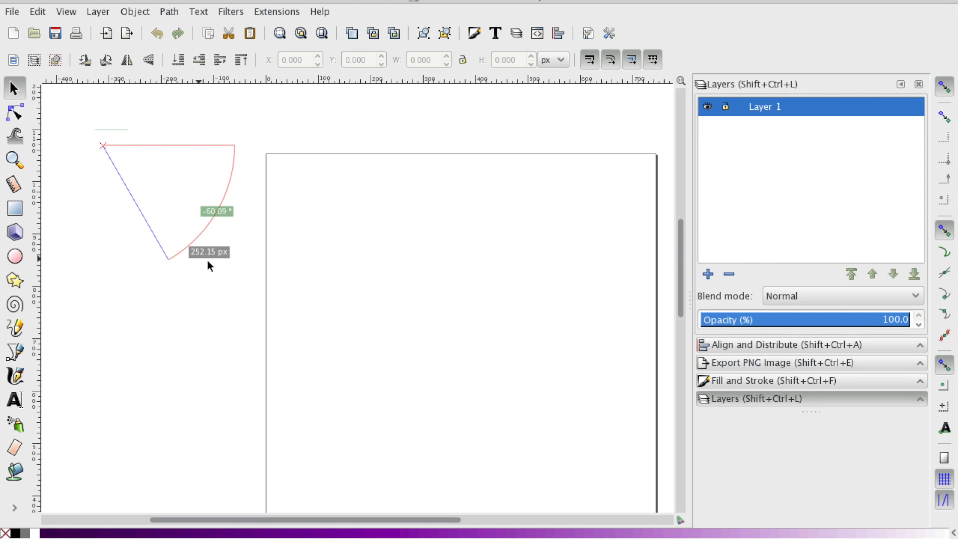
pyautogui.moveTo(161, 261)
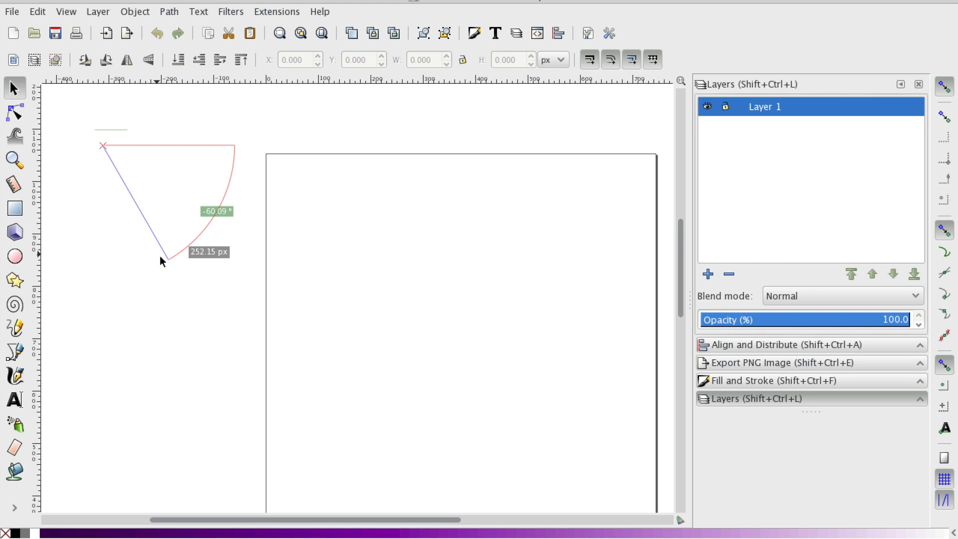
pyautogui.moveTo(107, 157)
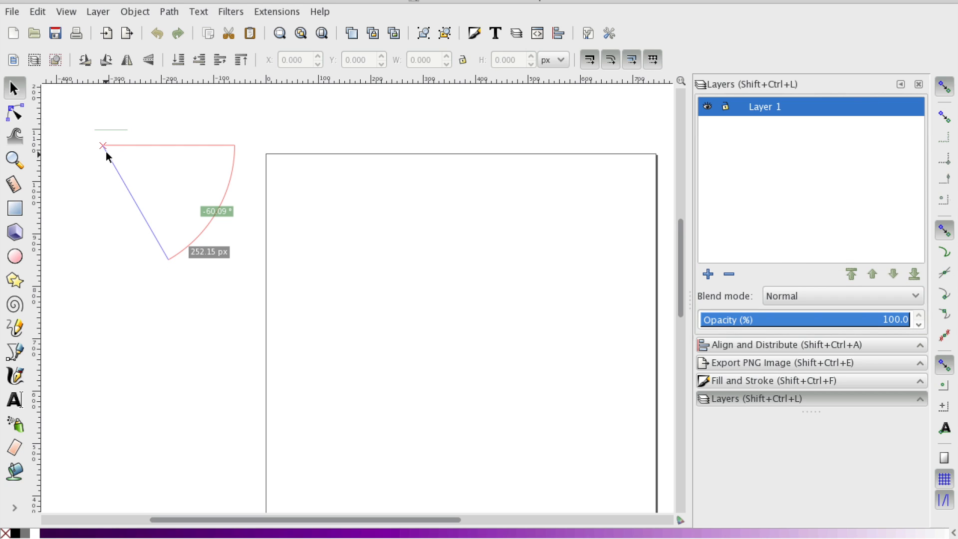
pyautogui.moveTo(164, 251)
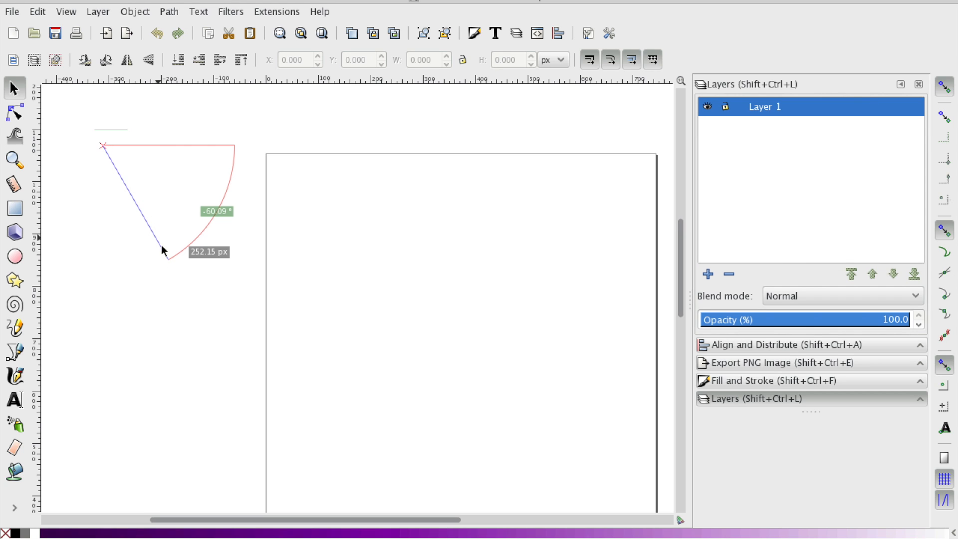
pyautogui.moveTo(158, 262)
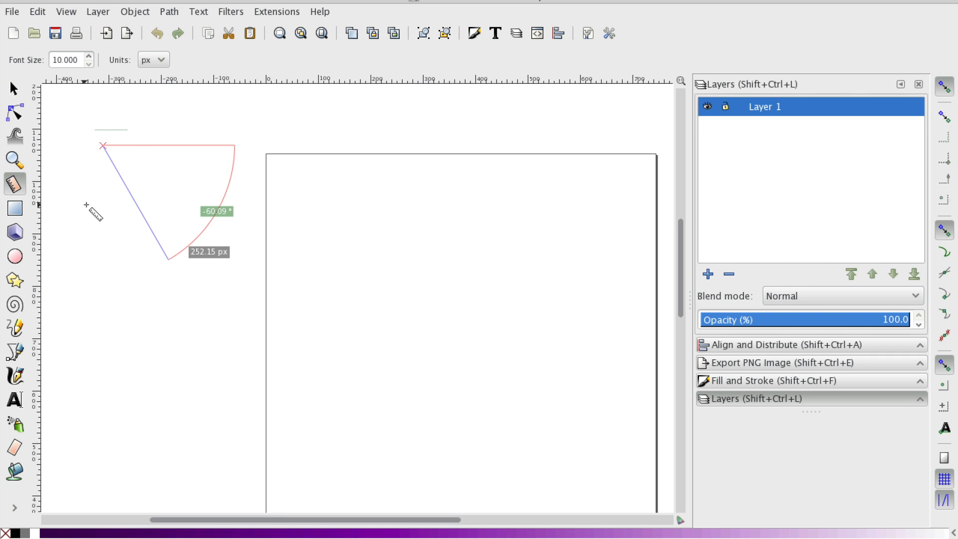
pyautogui.moveTo(150, 127)
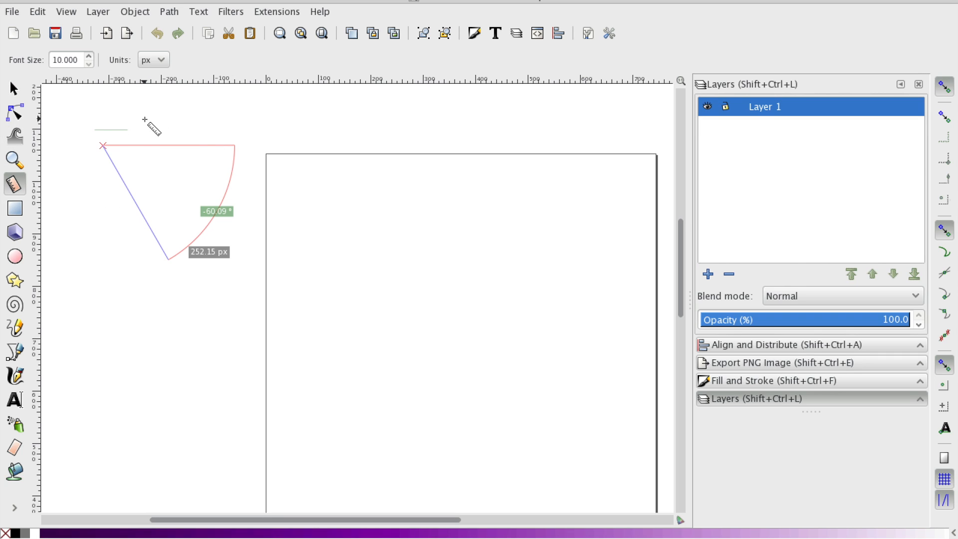
pyautogui.click(152, 59)
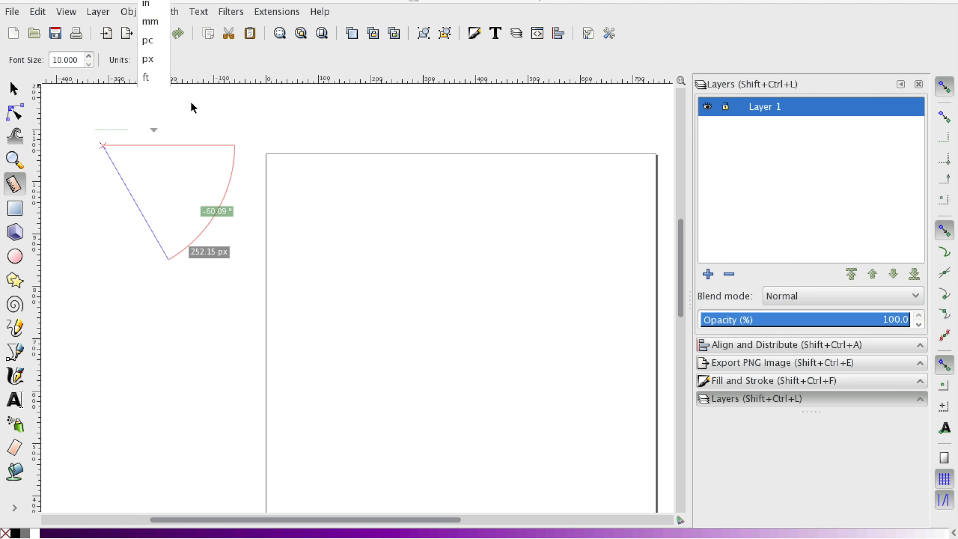
pyautogui.click(148, 59)
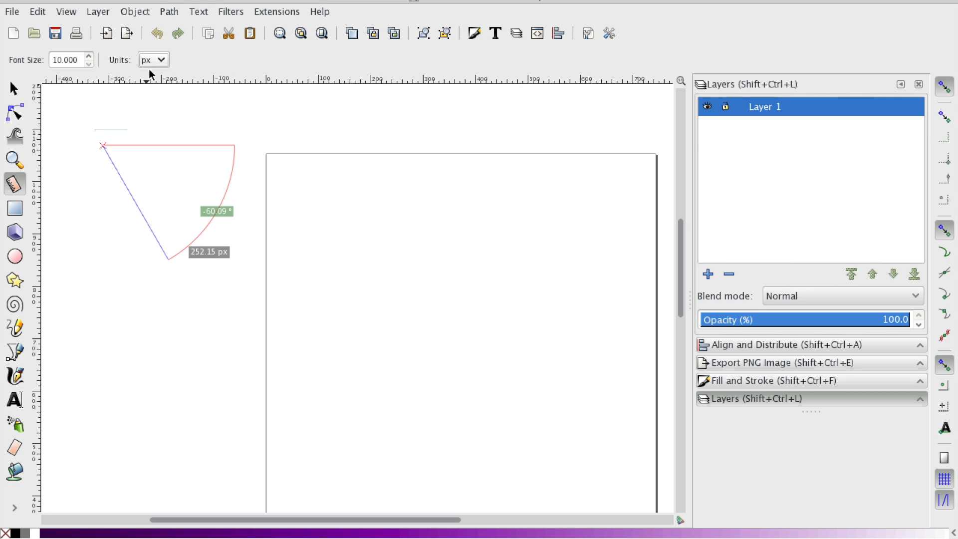
pyautogui.moveTo(229, 230)
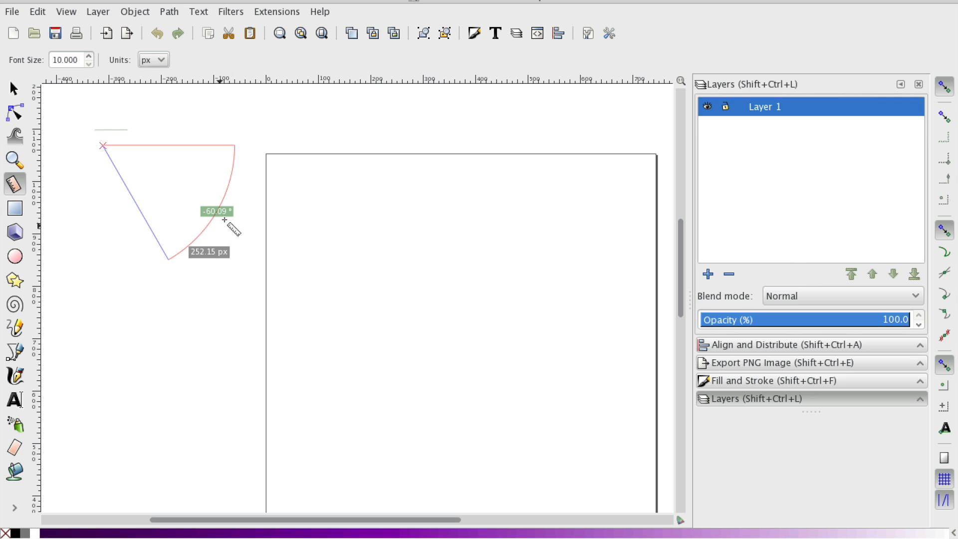
pyautogui.moveTo(229, 237)
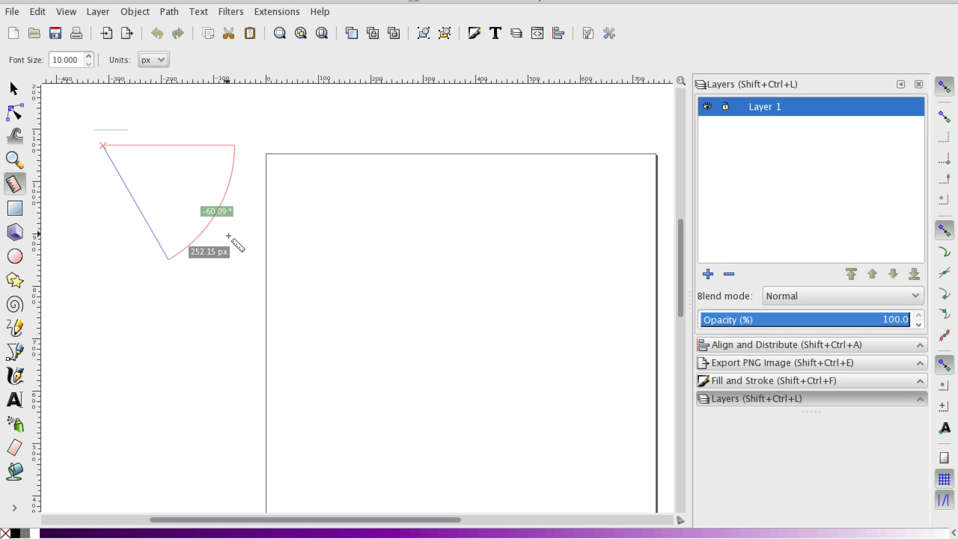
pyautogui.moveTo(242, 253)
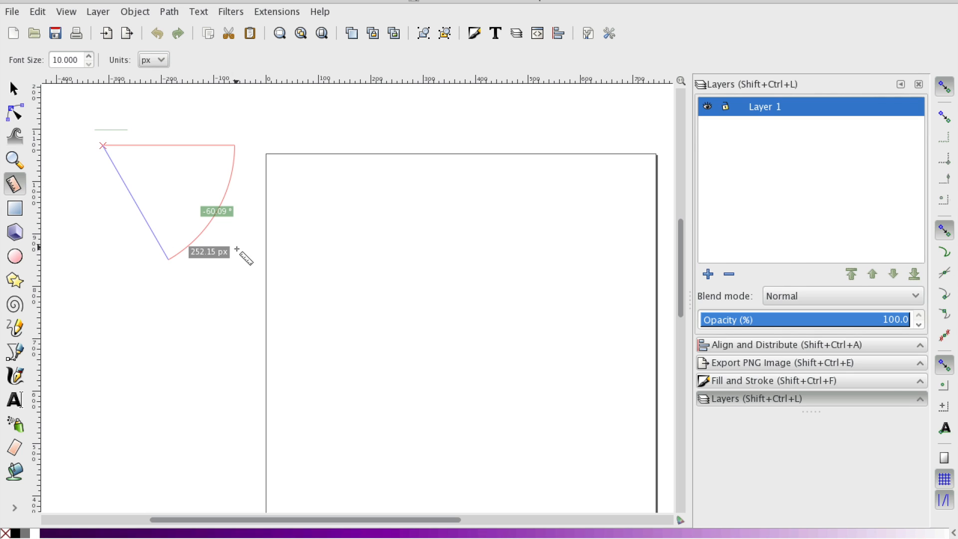
pyautogui.moveTo(249, 280)
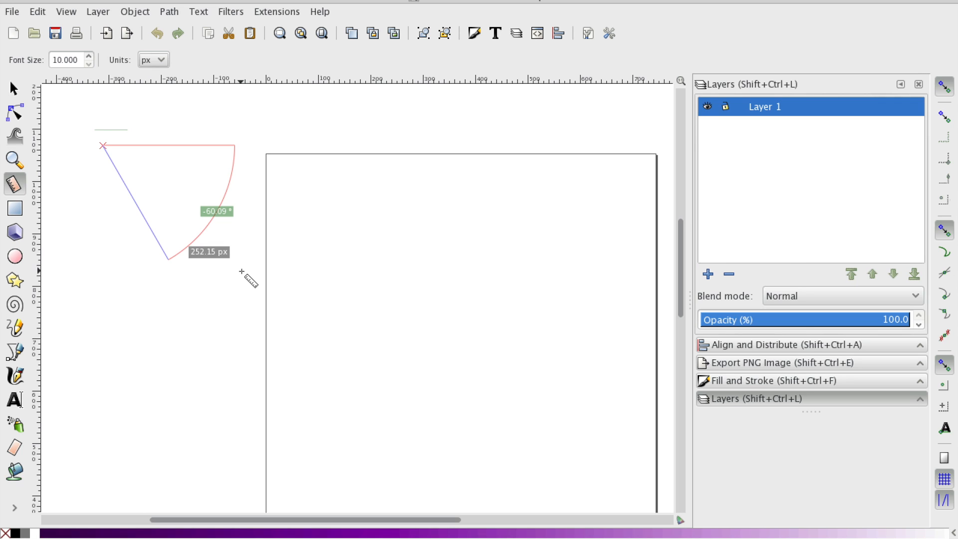
pyautogui.moveTo(131, 169)
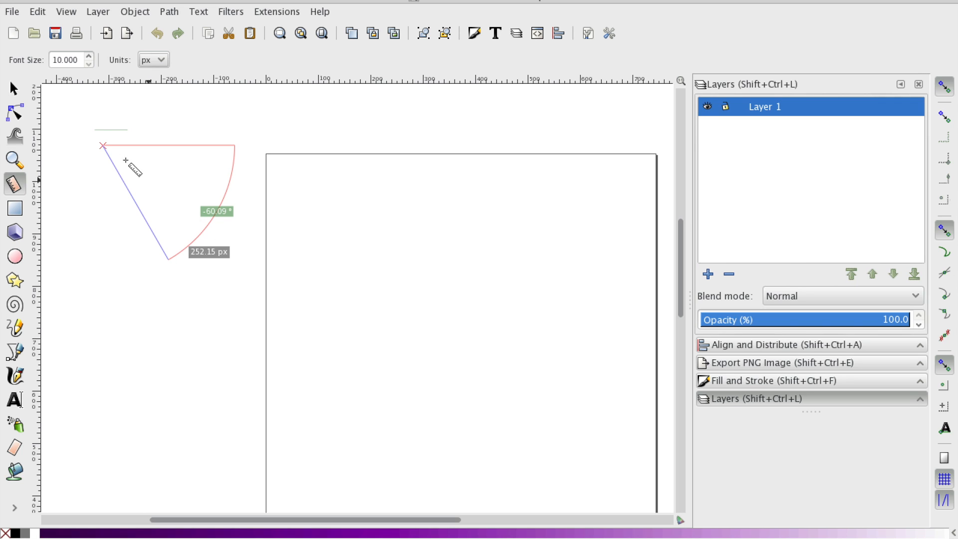
pyautogui.moveTo(214, 116)
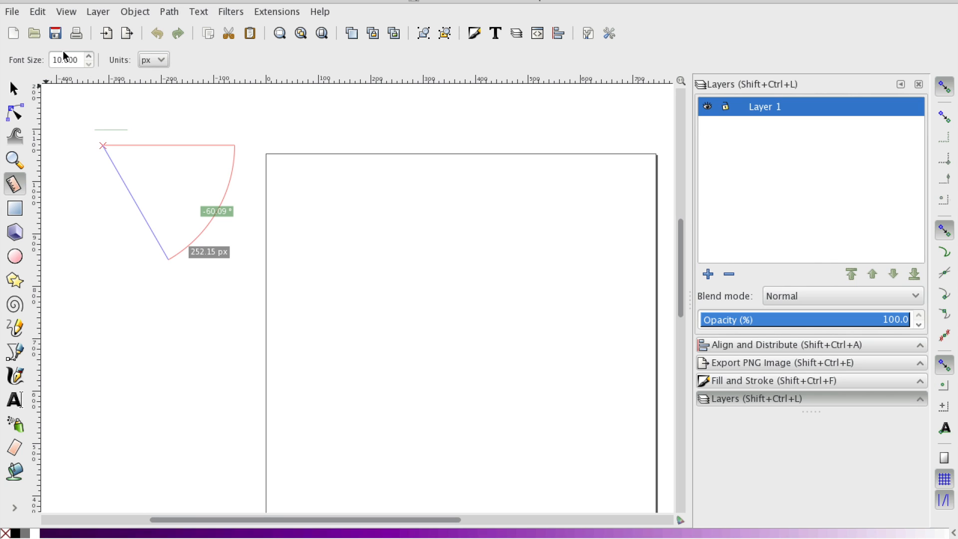
# Set the Measure tool's label font size to 20 using the spin buttons.
pyautogui.click(89, 56)
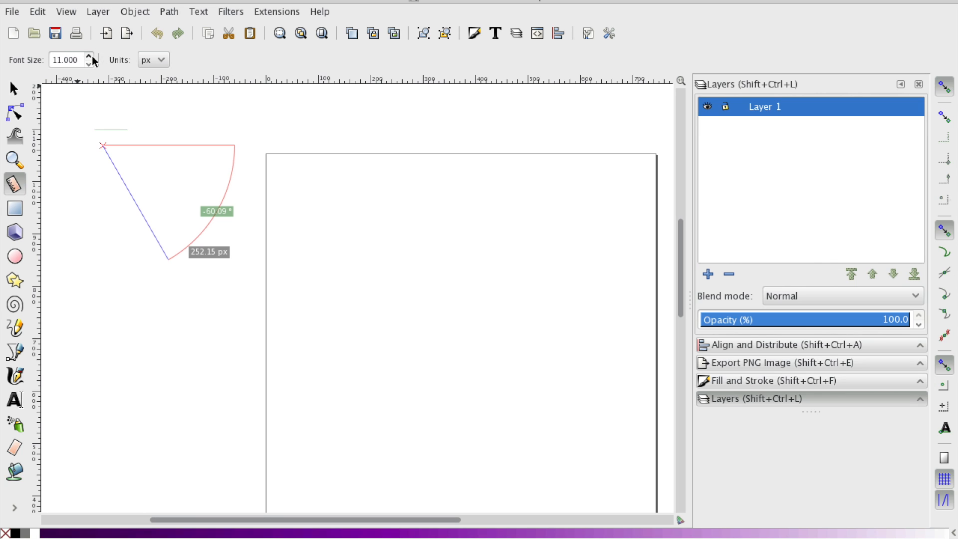
pyautogui.click(89, 55)
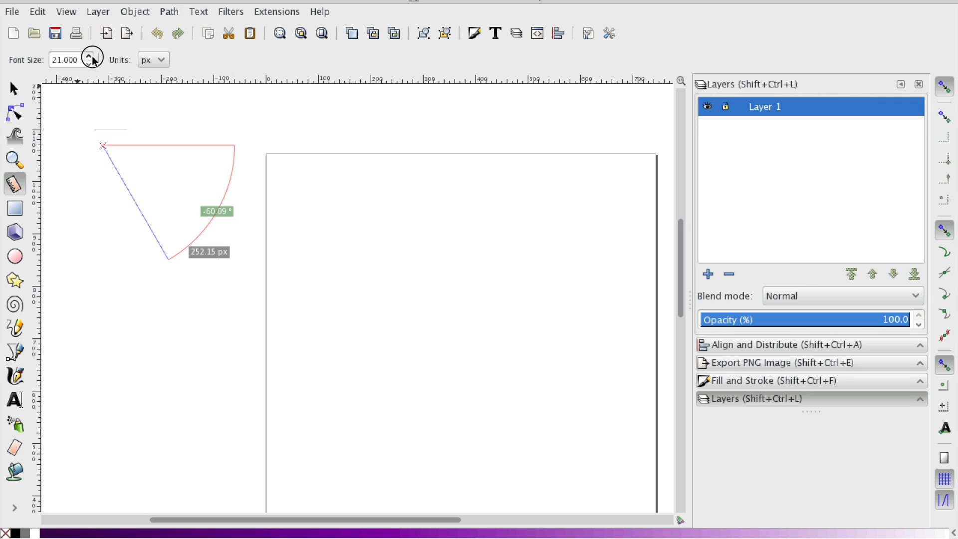
pyautogui.click(89, 63)
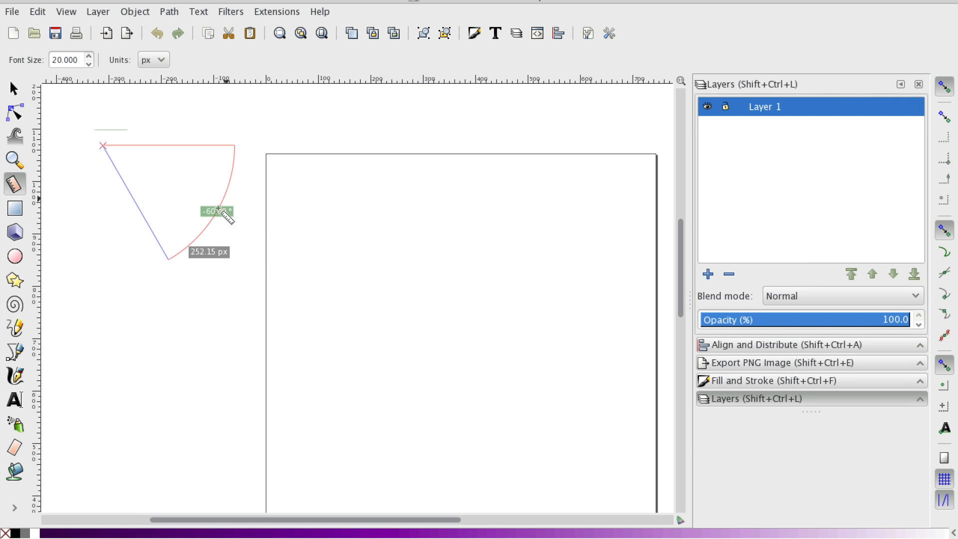
pyautogui.moveTo(218, 222)
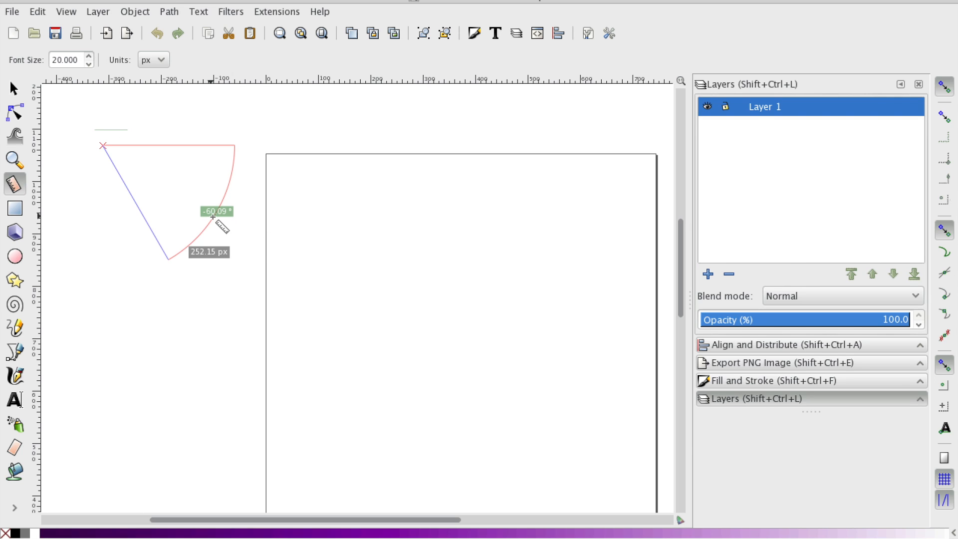
pyautogui.moveTo(104, 157)
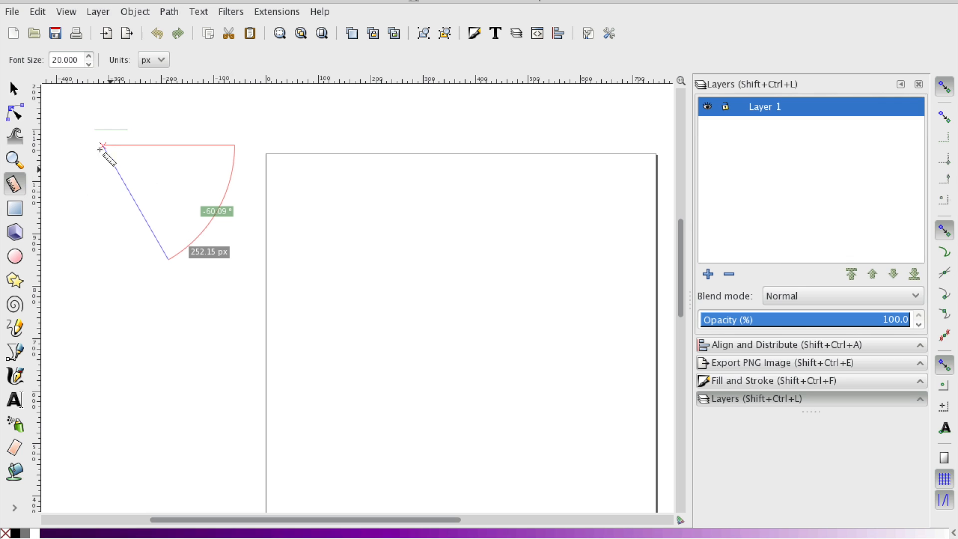
pyautogui.moveTo(89, 97)
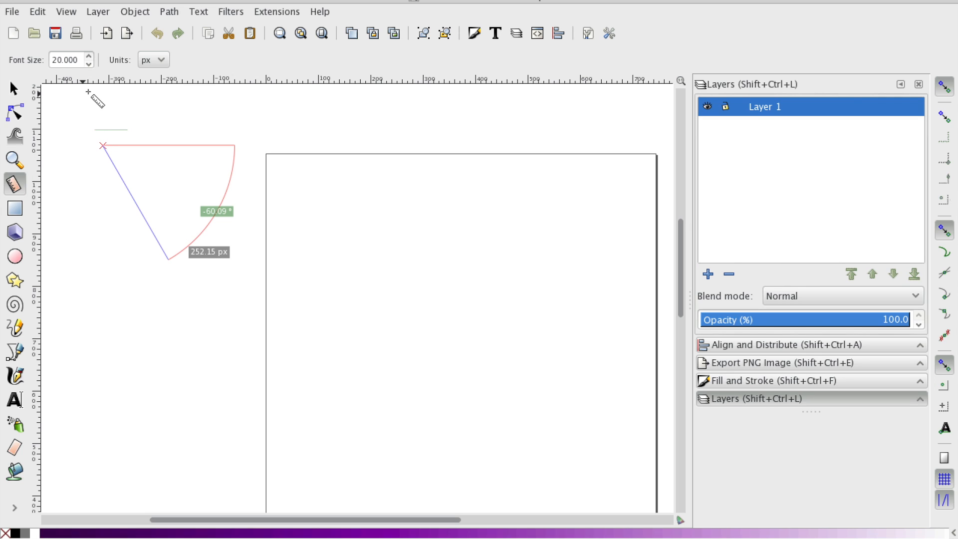
pyautogui.moveTo(296, 195)
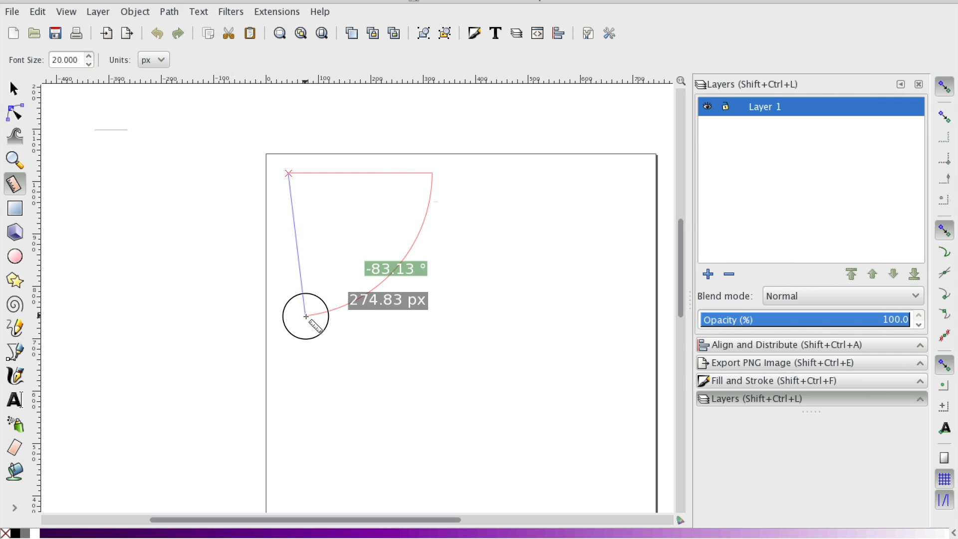
# Freeze the -83.13°, 274.83 px measurement and pick the Rectangle tool for the blue square.
pyautogui.click(13, 89)
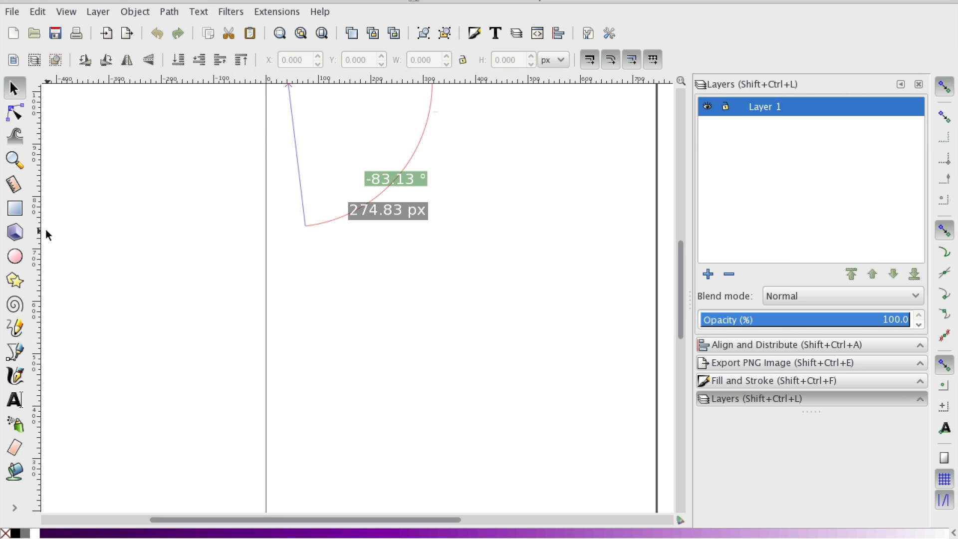
pyautogui.click(14, 208)
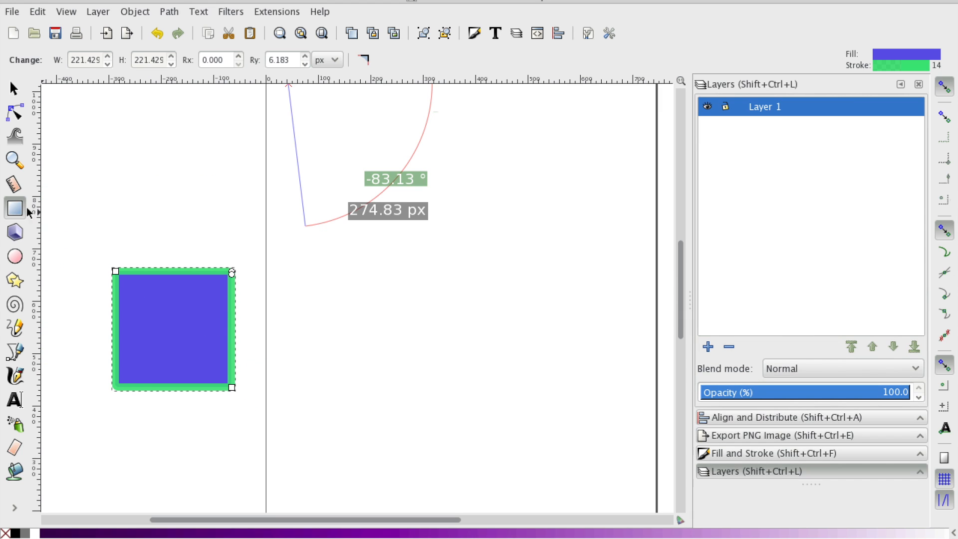
# Return to the Measure tool to clear the earlier -83.13° measurement.
pyautogui.click(14, 256)
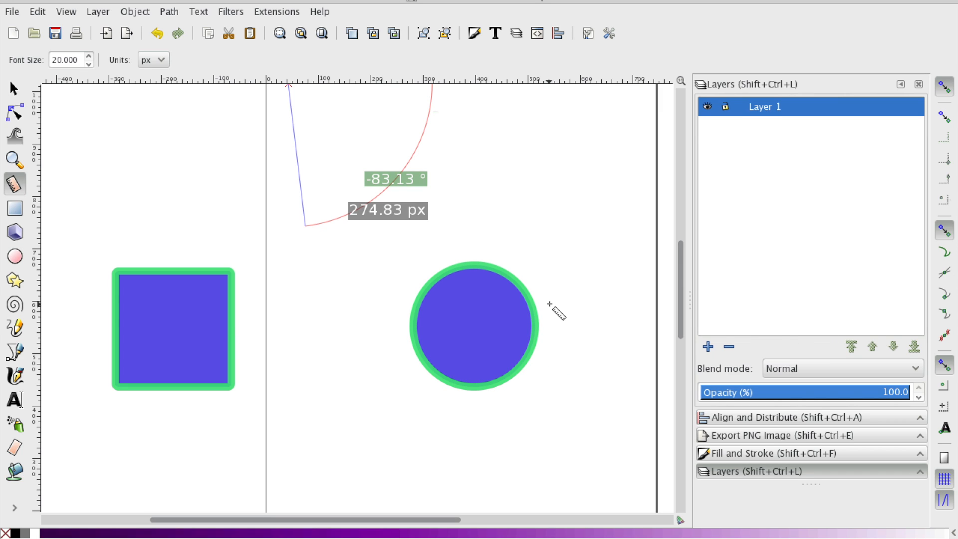
pyautogui.moveTo(234, 323)
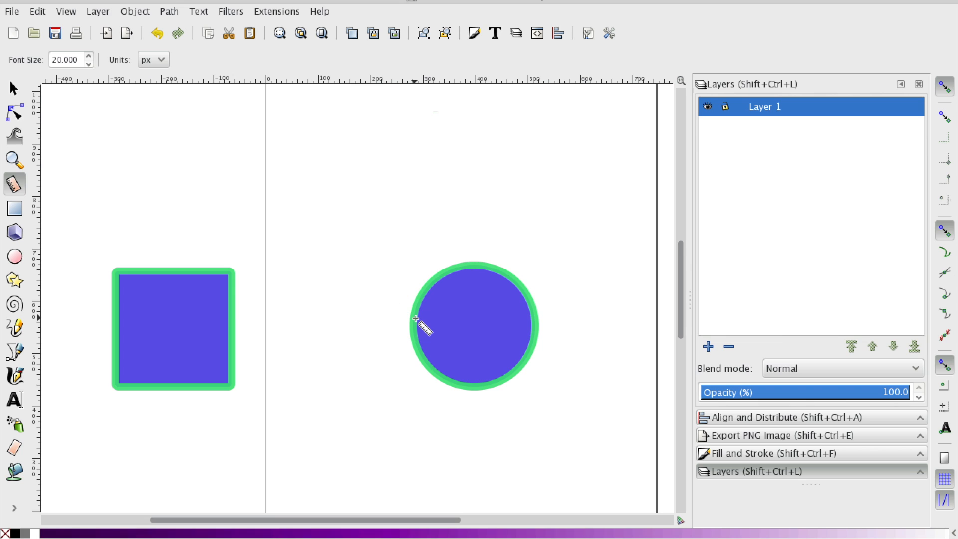
pyautogui.moveTo(233, 313)
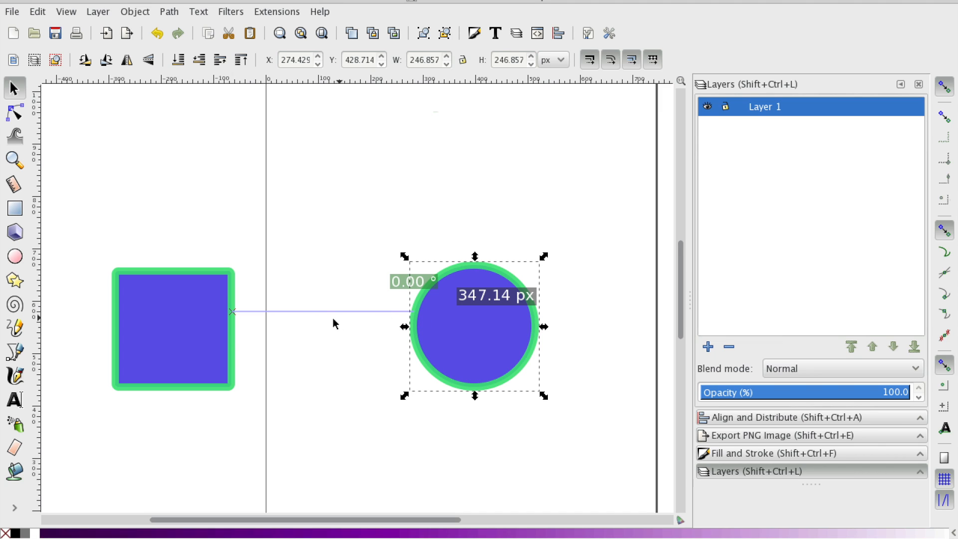
pyautogui.moveTo(414, 284)
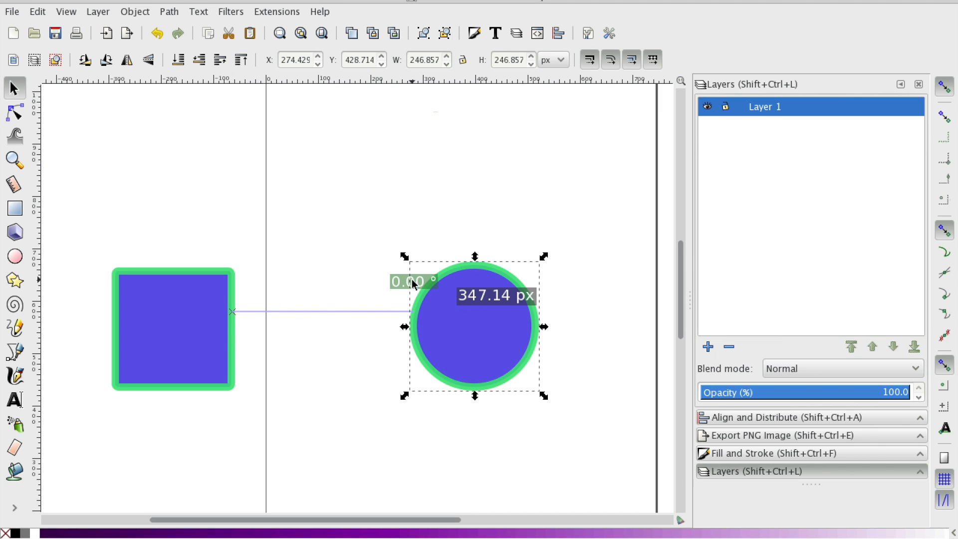
pyautogui.moveTo(271, 325)
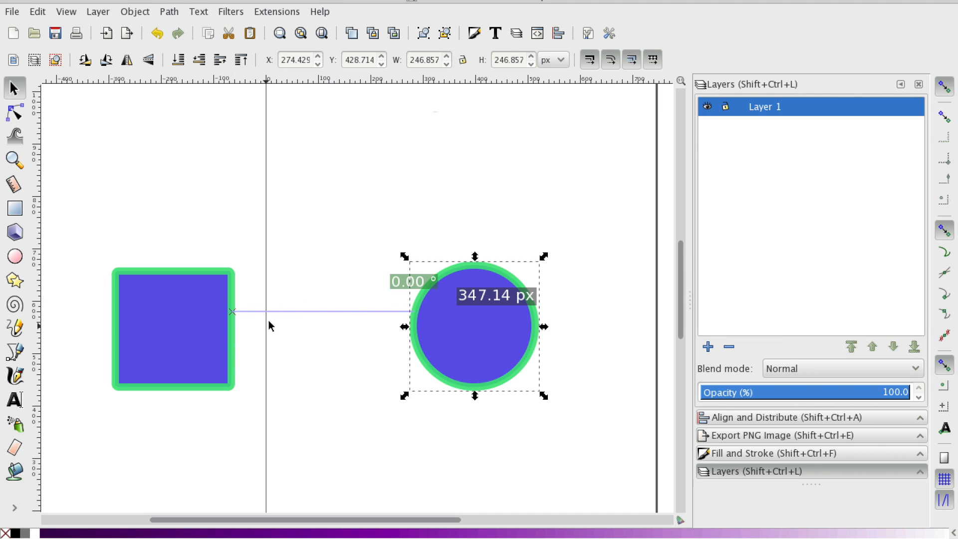
pyautogui.moveTo(421, 333)
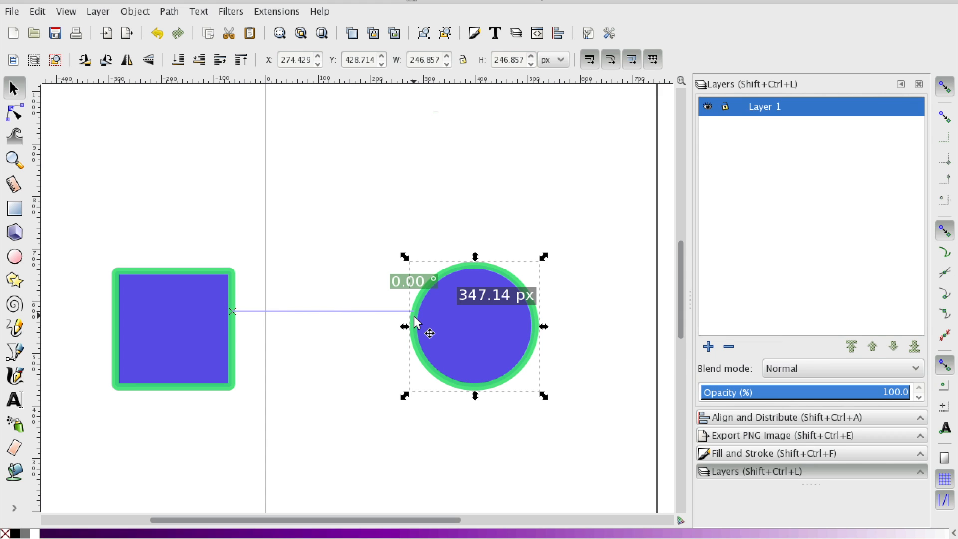
pyautogui.moveTo(498, 316)
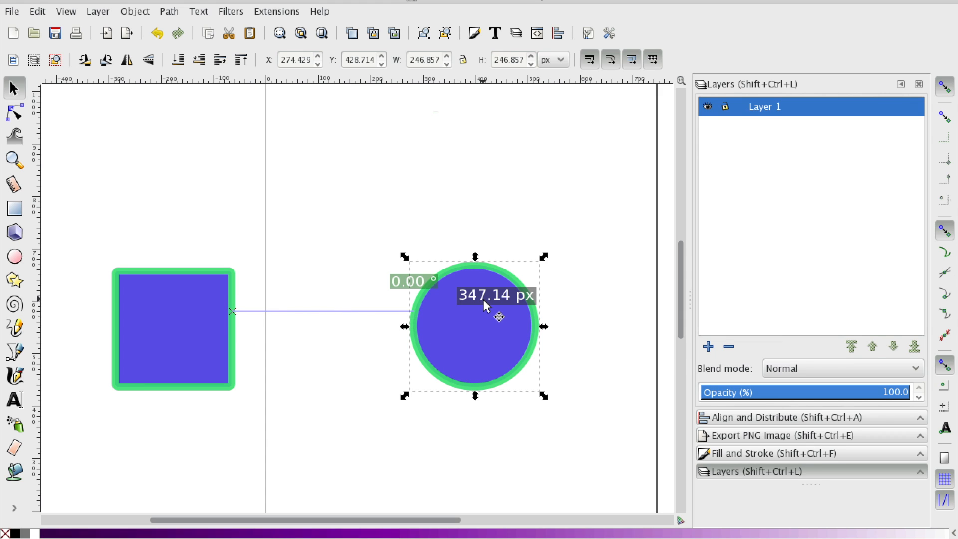
pyautogui.moveTo(387, 336)
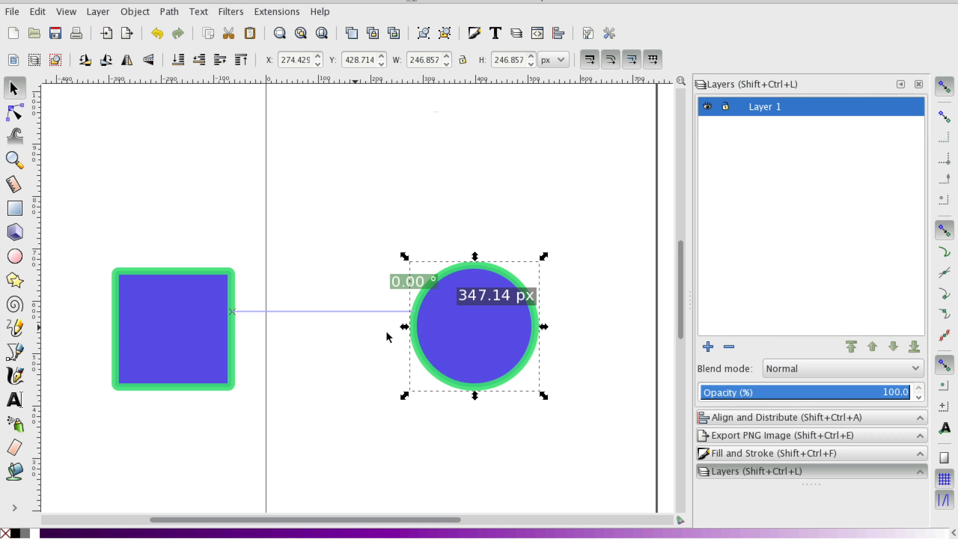
pyautogui.moveTo(232, 317)
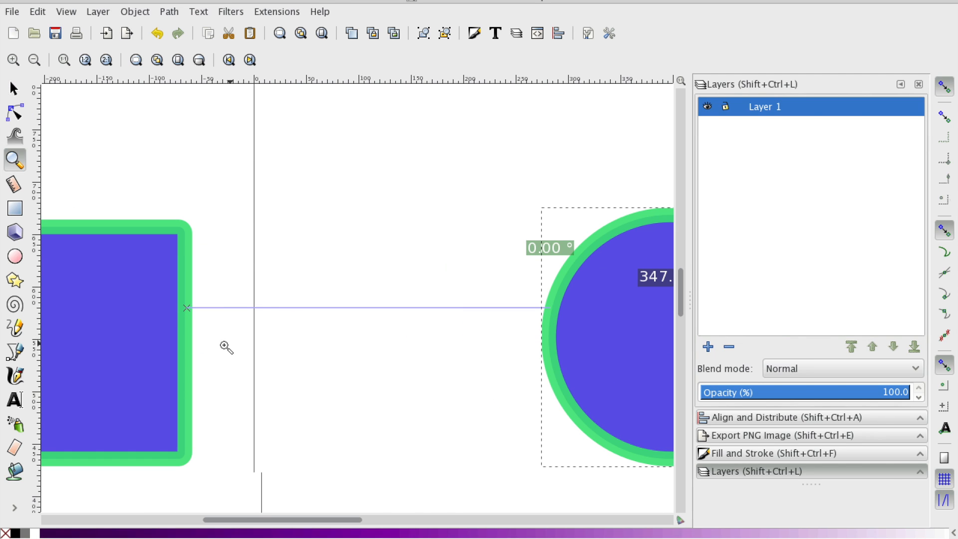
pyautogui.moveTo(81, 254)
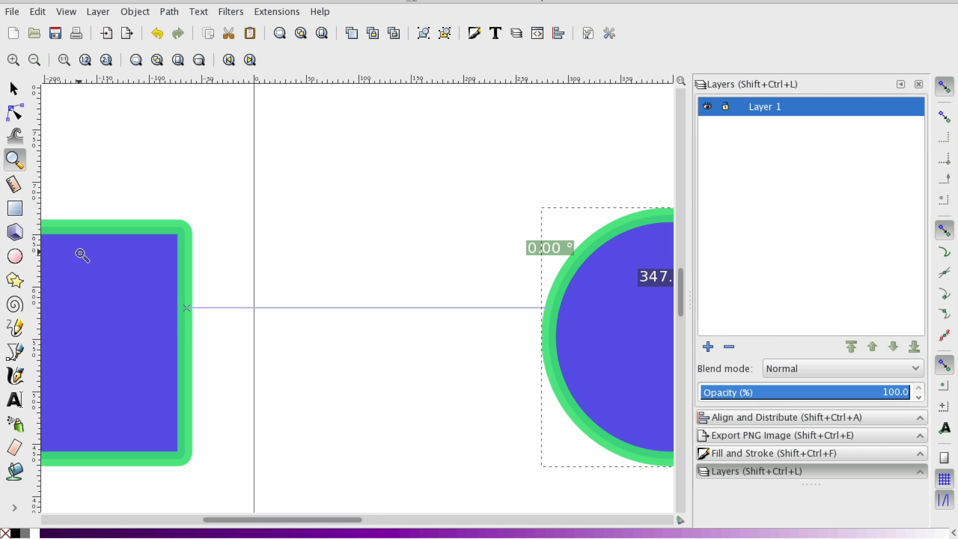
pyautogui.moveTo(519, 311)
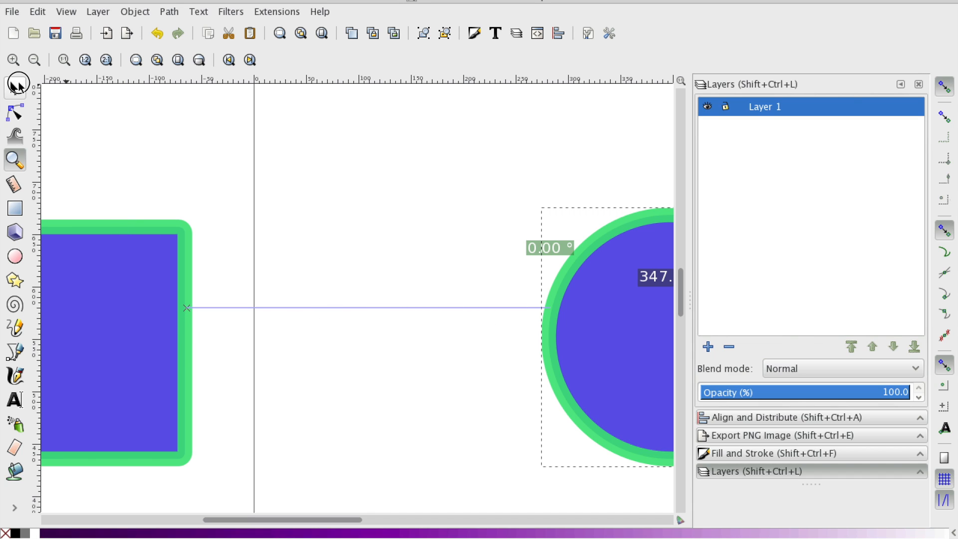
pyautogui.click(14, 88)
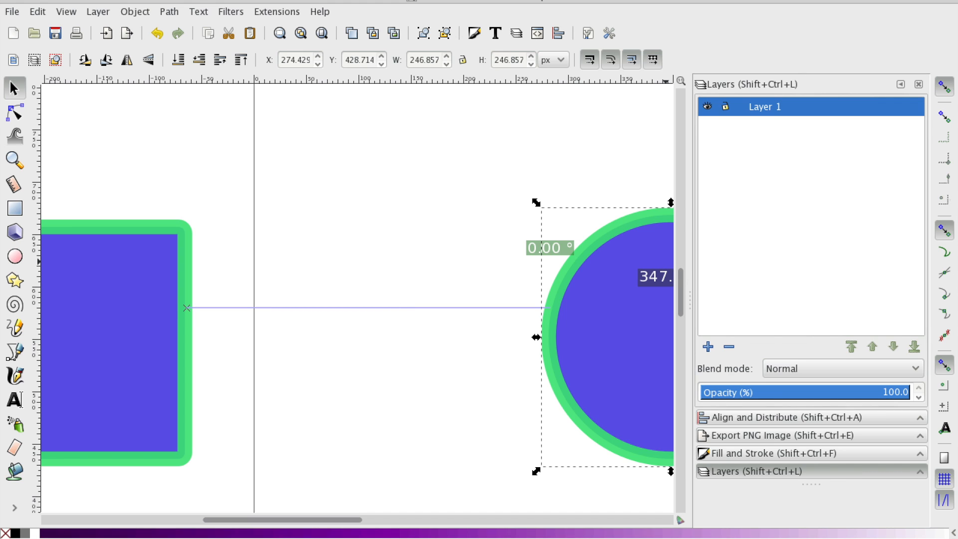
pyautogui.moveTo(924, 78)
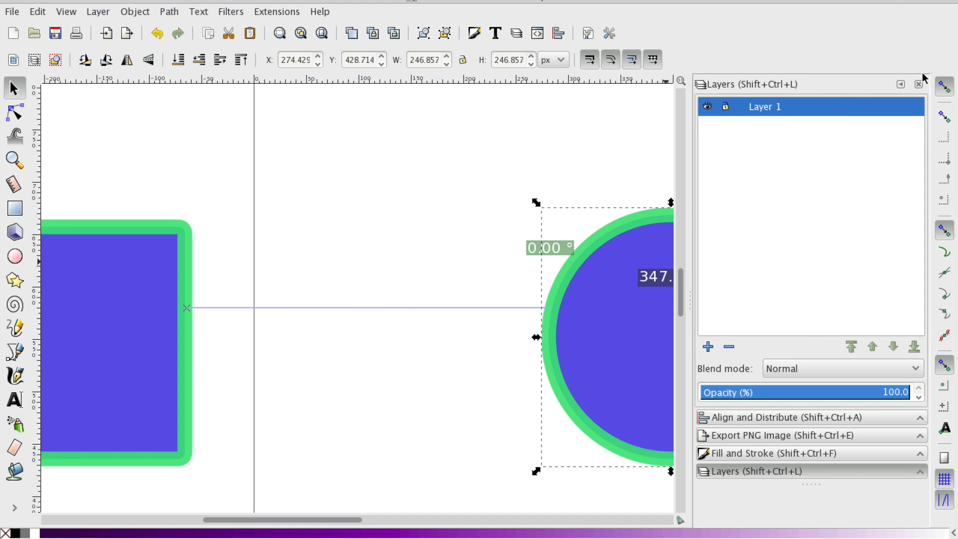
pyautogui.click(198, 12)
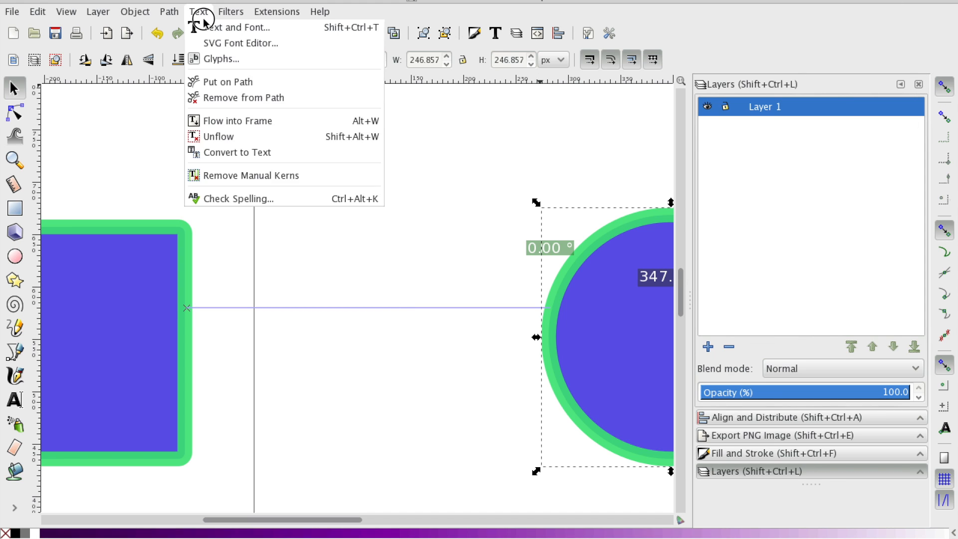
pyautogui.click(98, 11)
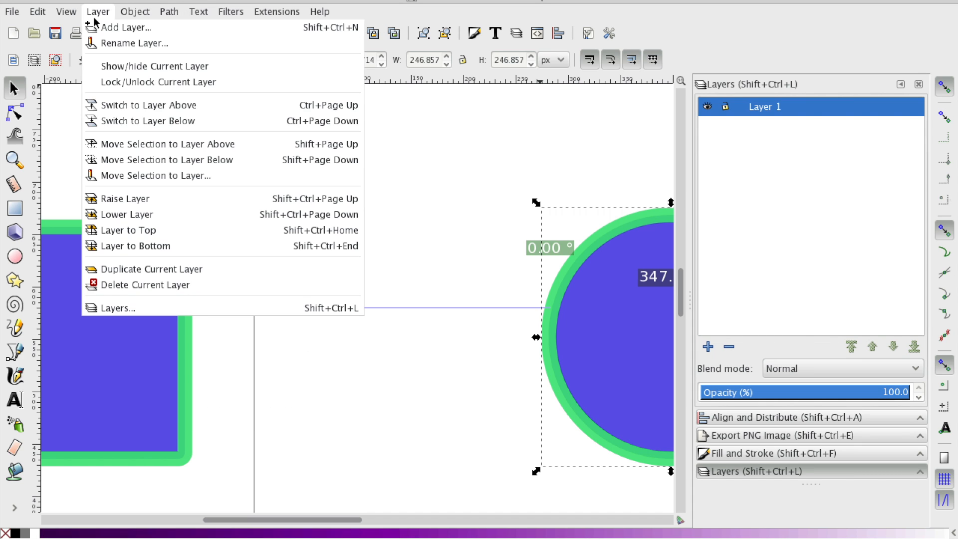
pyautogui.click(135, 11)
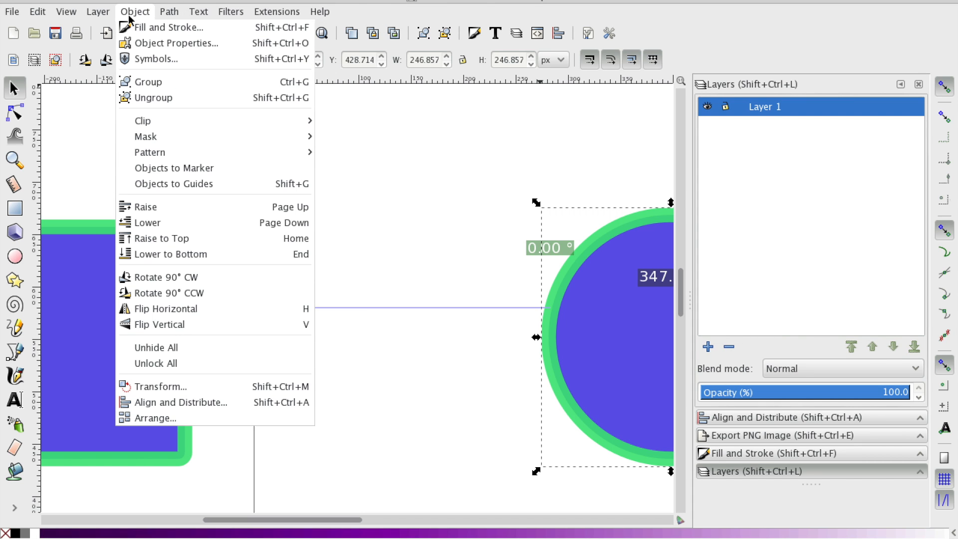
pyautogui.click(37, 11)
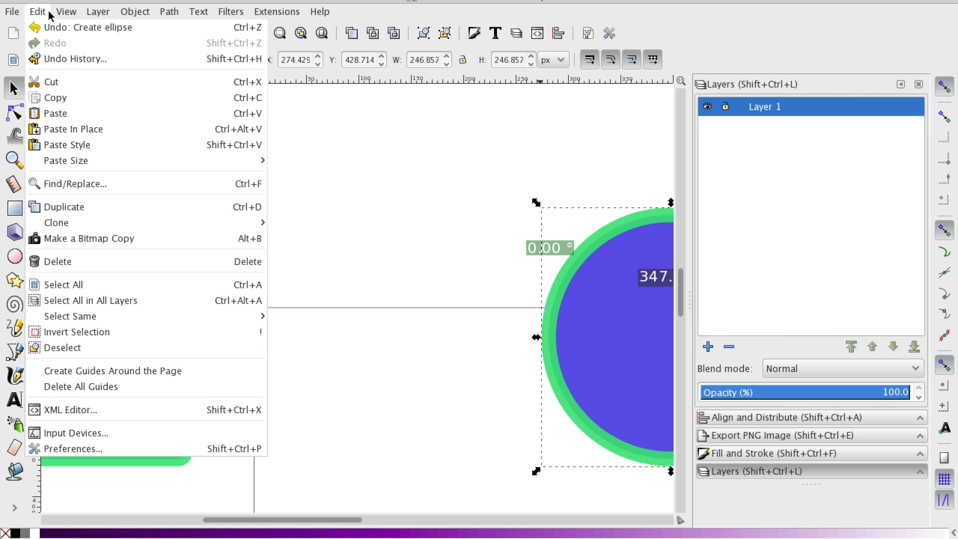
pyautogui.click(66, 11)
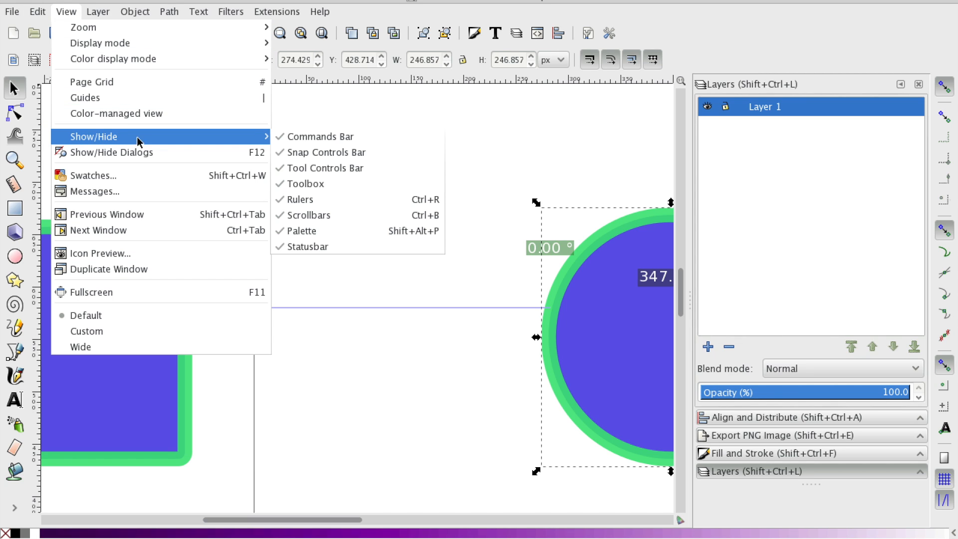
pyautogui.moveTo(317, 137)
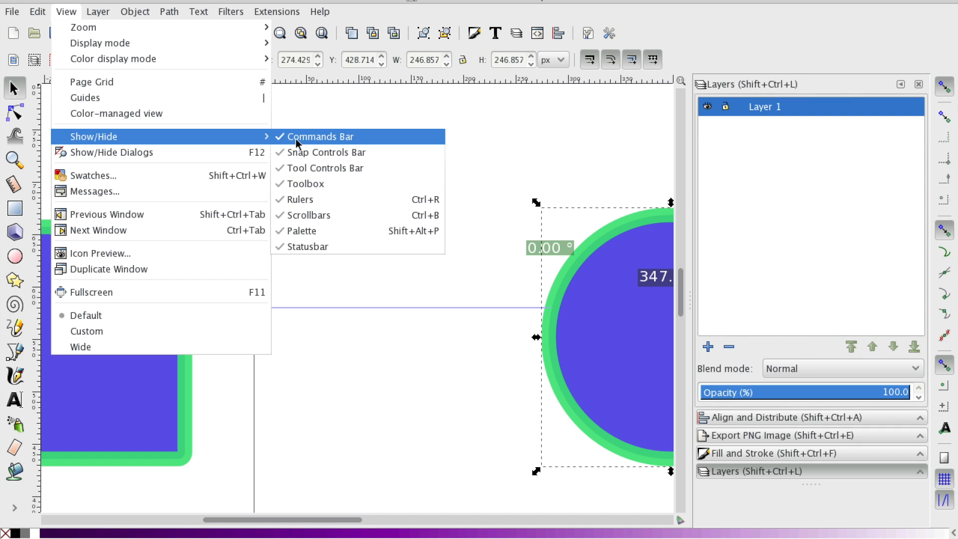
pyautogui.moveTo(304, 183)
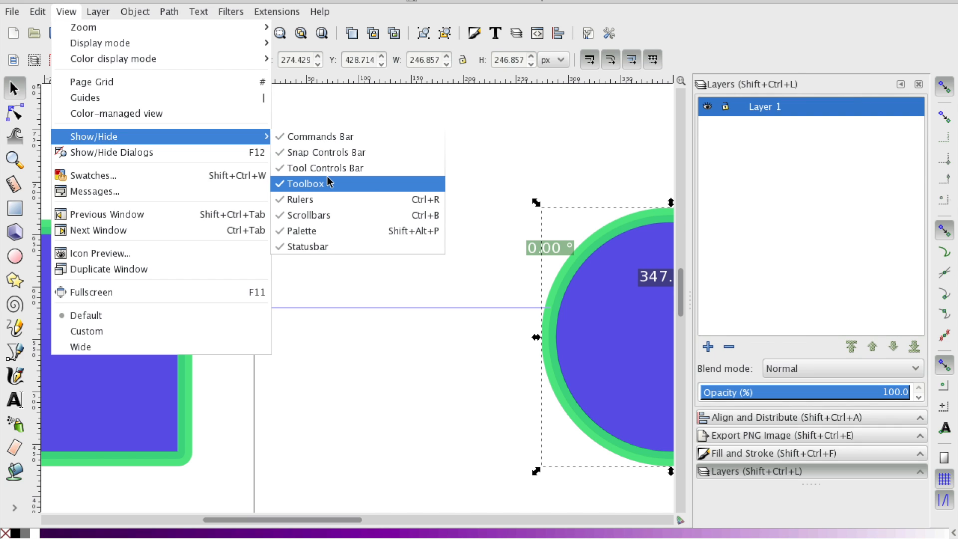
pyautogui.moveTo(328, 151)
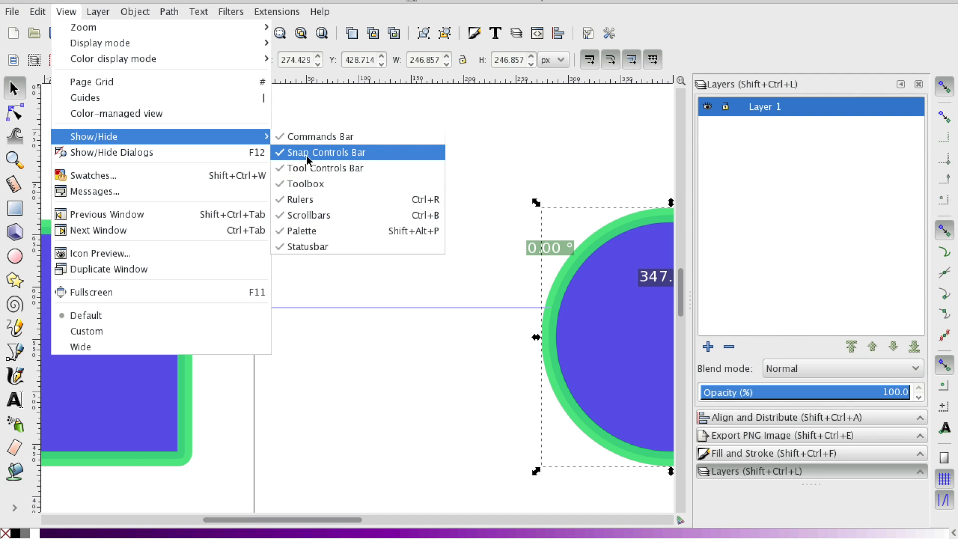
pyautogui.moveTo(283, 163)
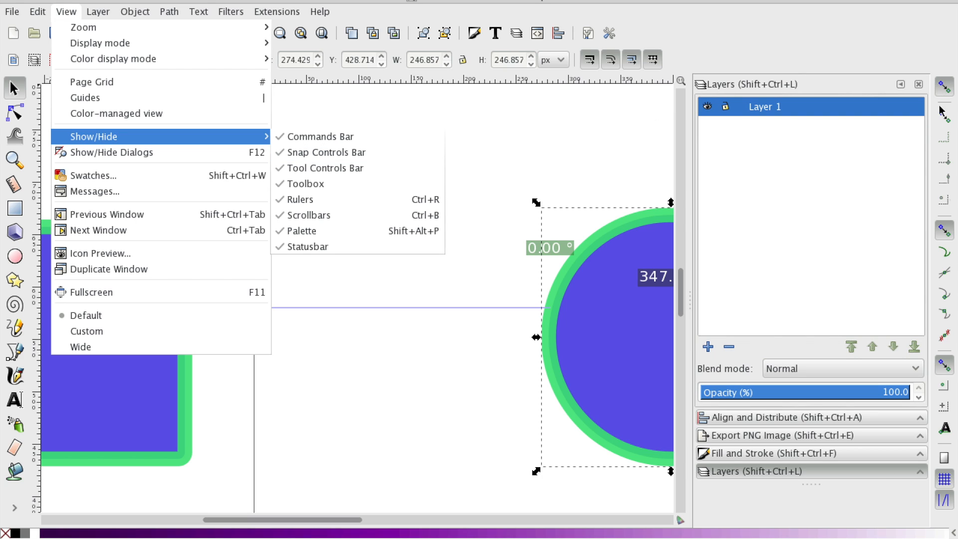
pyautogui.moveTo(911, 269)
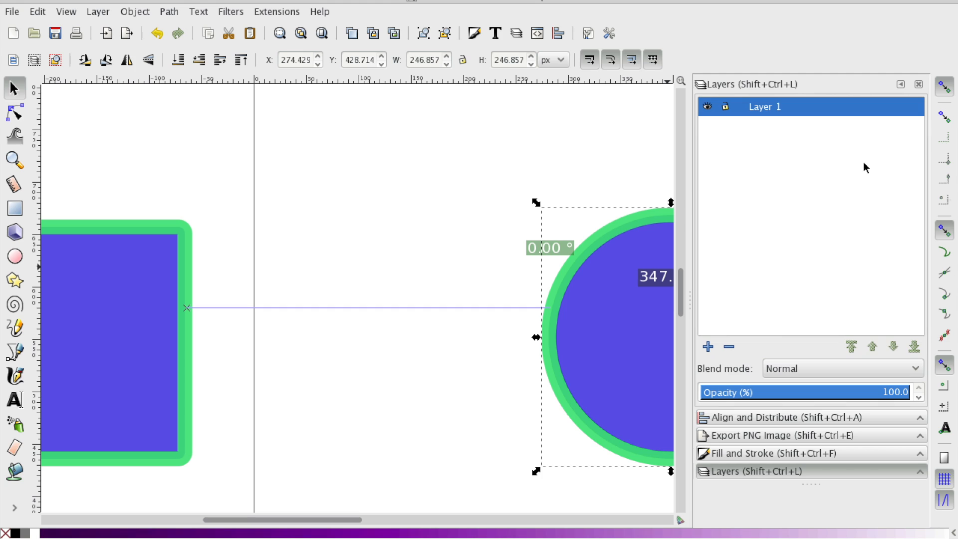
pyautogui.moveTo(943, 144)
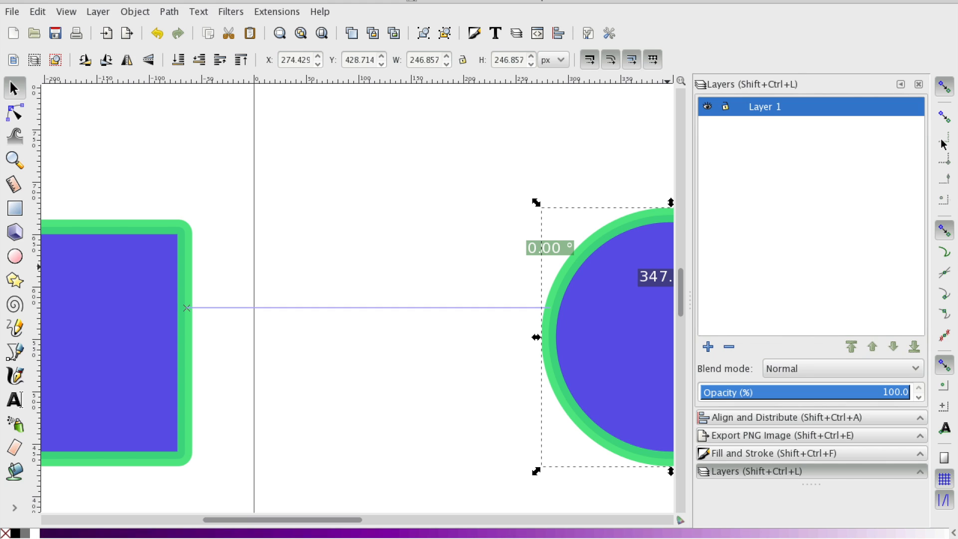
pyautogui.moveTo(945, 116)
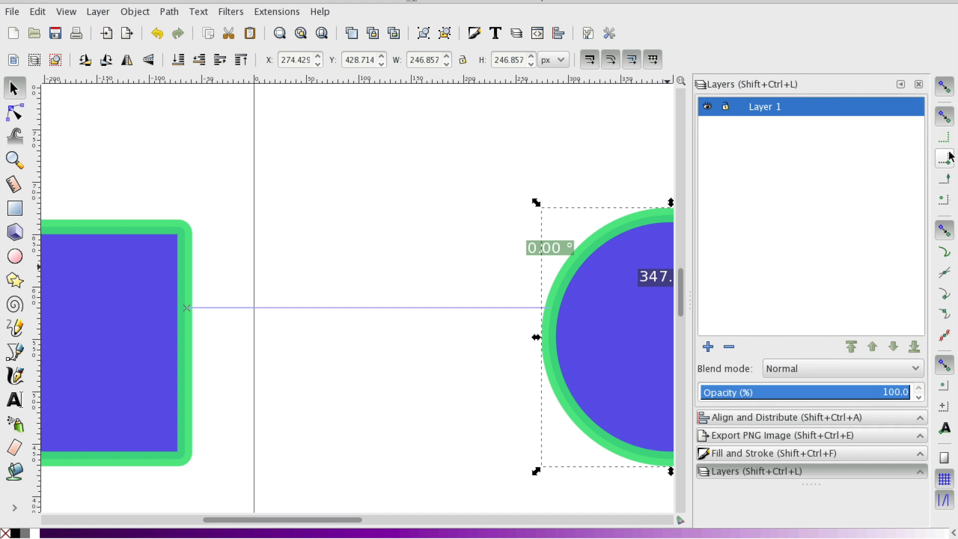
pyautogui.moveTo(945, 178)
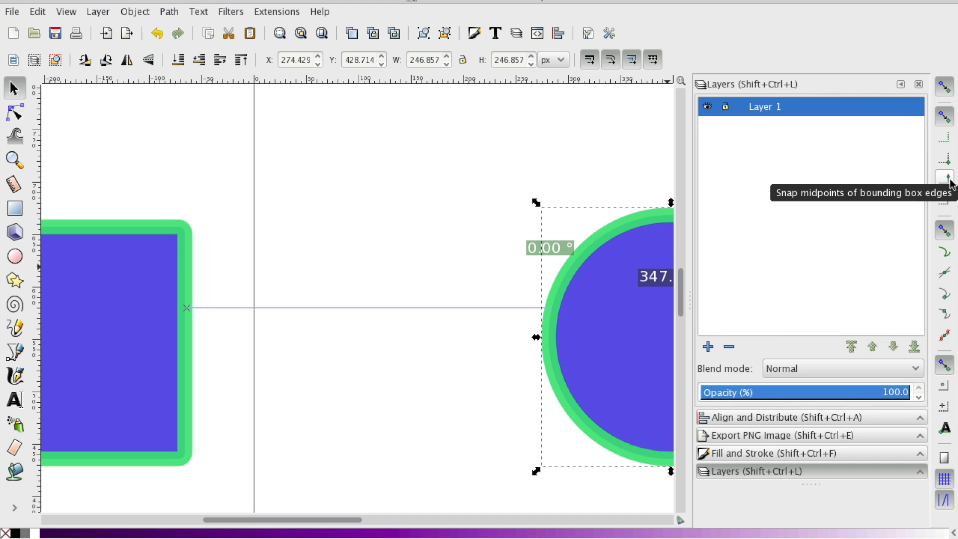
pyautogui.moveTo(945, 228)
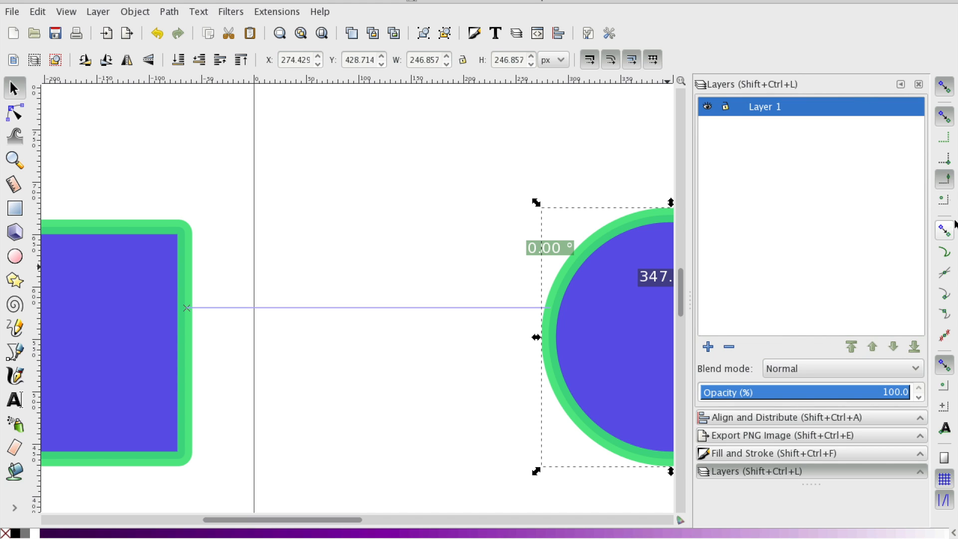
pyautogui.moveTo(946, 157)
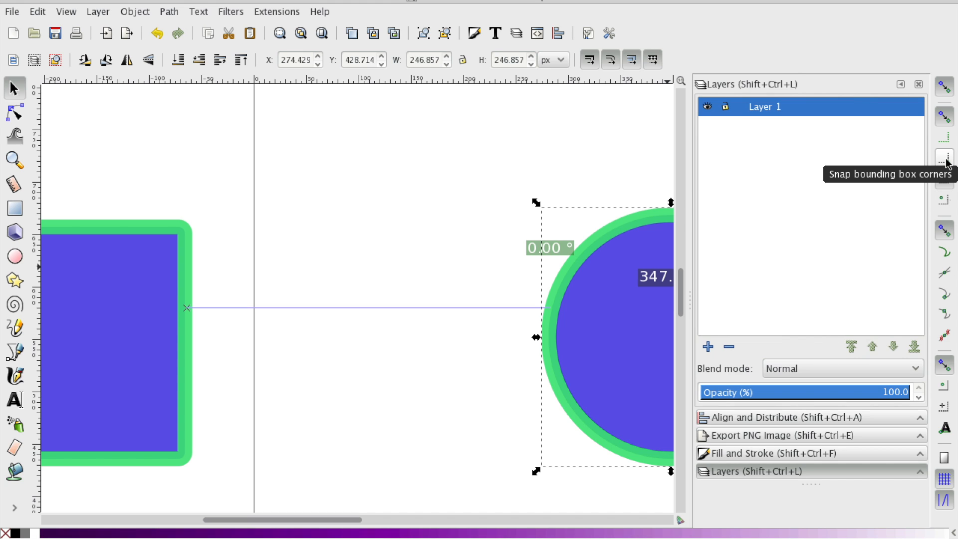
pyautogui.moveTo(14, 160)
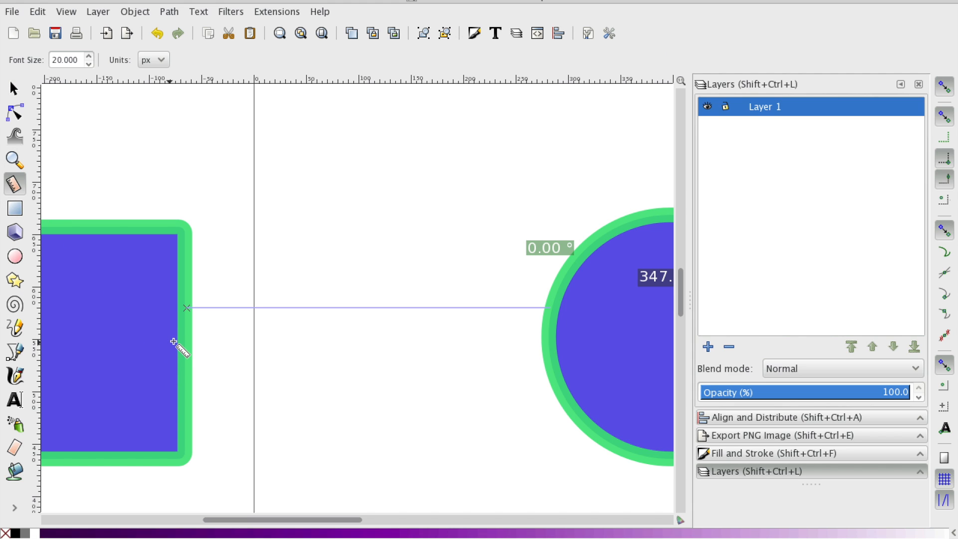
pyautogui.moveTo(189, 356)
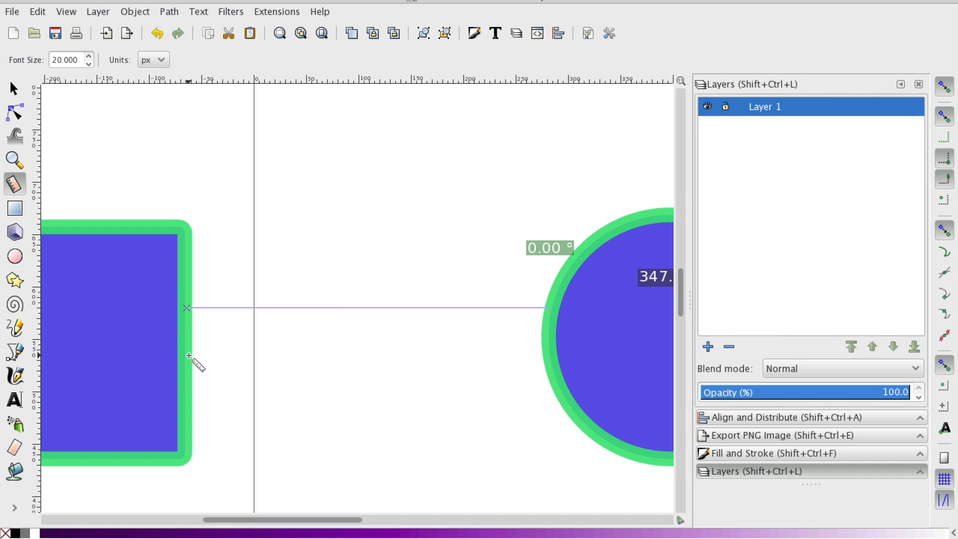
pyautogui.moveTo(195, 357)
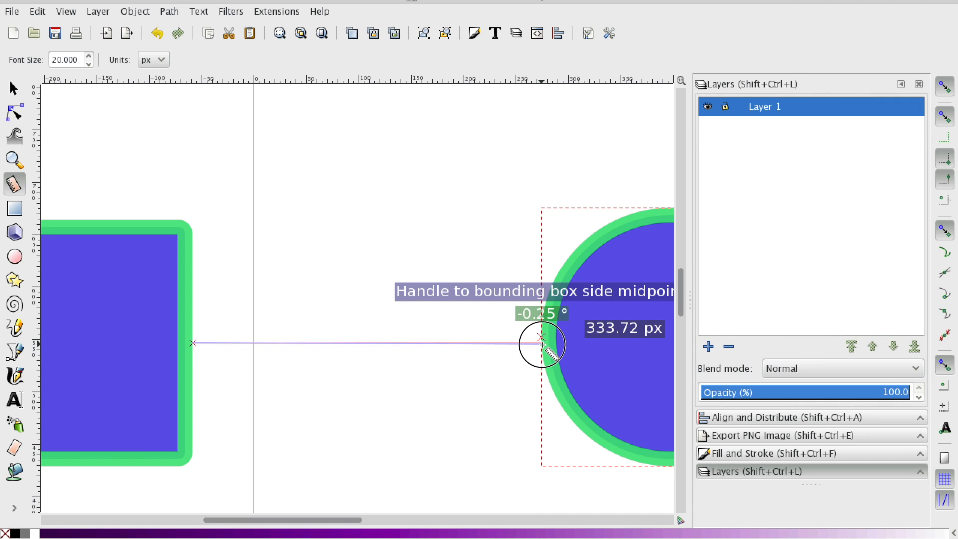
pyautogui.moveTo(543, 338)
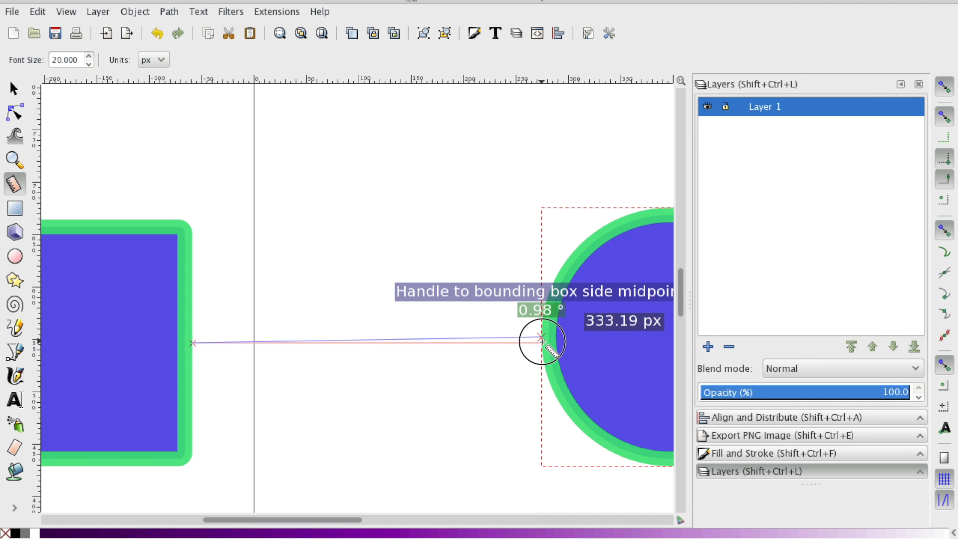
pyautogui.moveTo(552, 343)
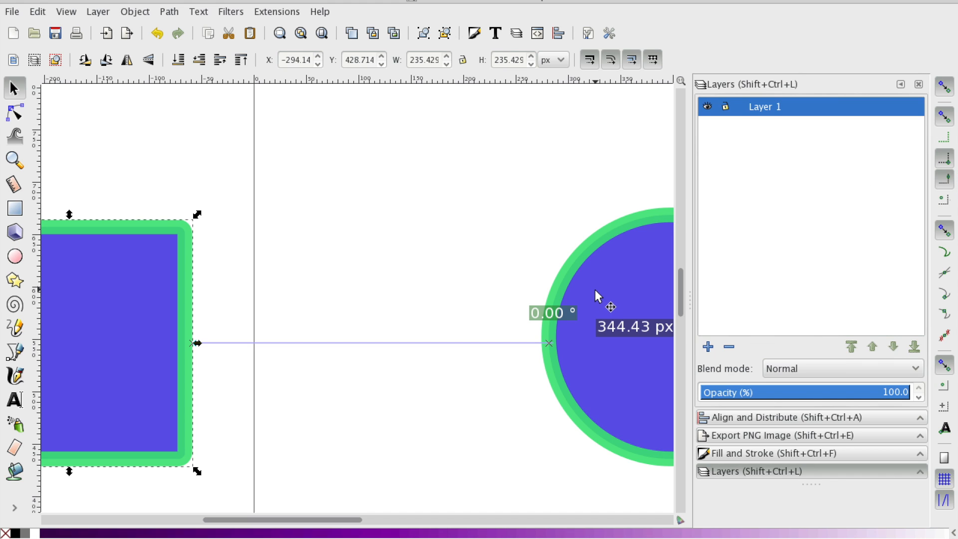
pyautogui.moveTo(565, 371)
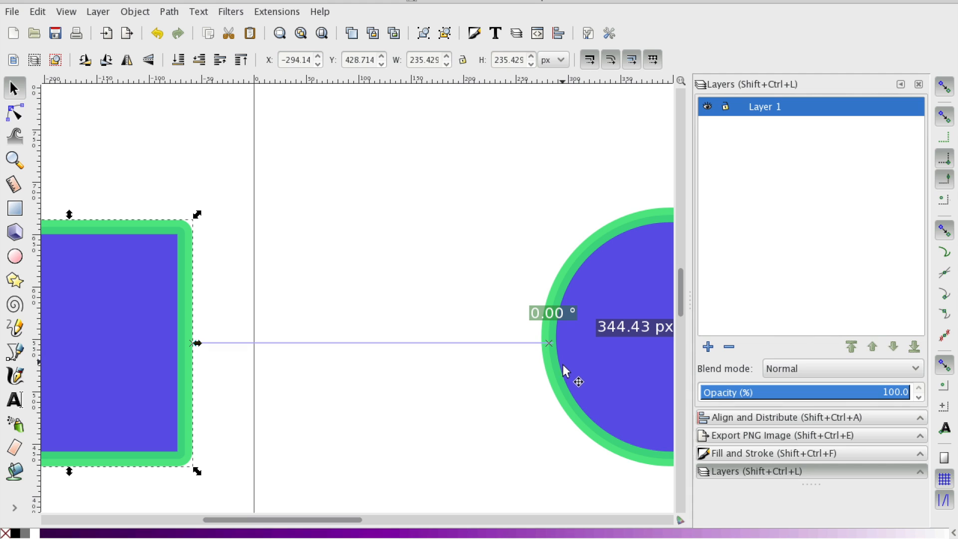
pyautogui.moveTo(596, 361)
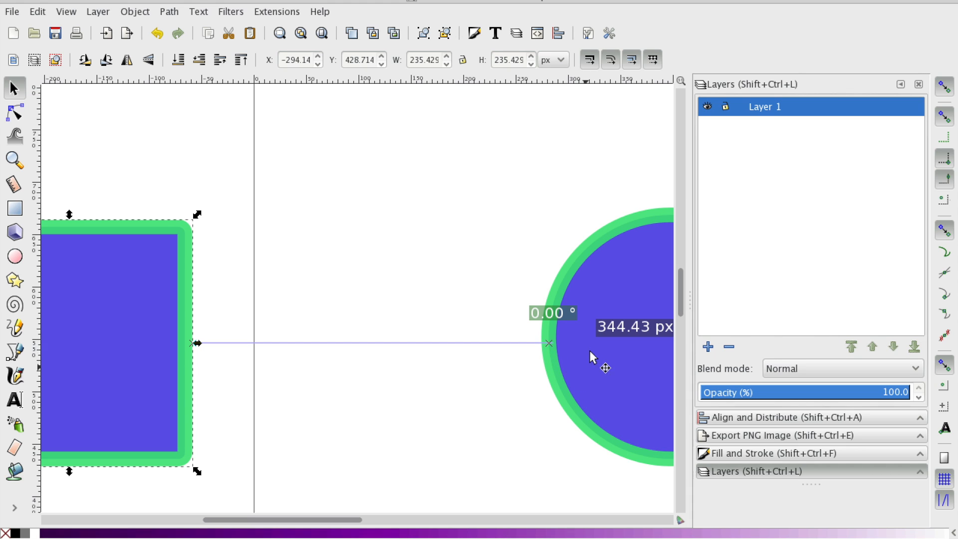
pyautogui.moveTo(575, 251)
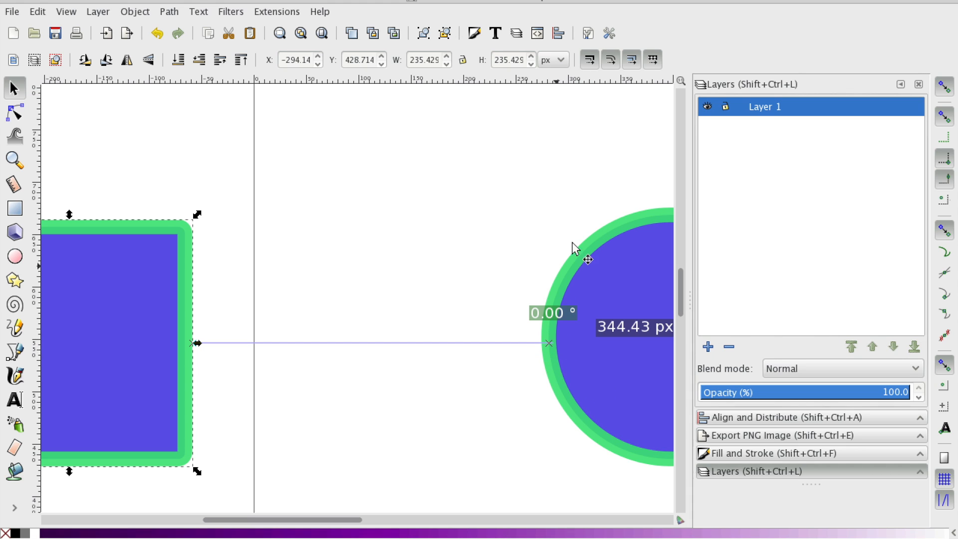
pyautogui.moveTo(568, 258)
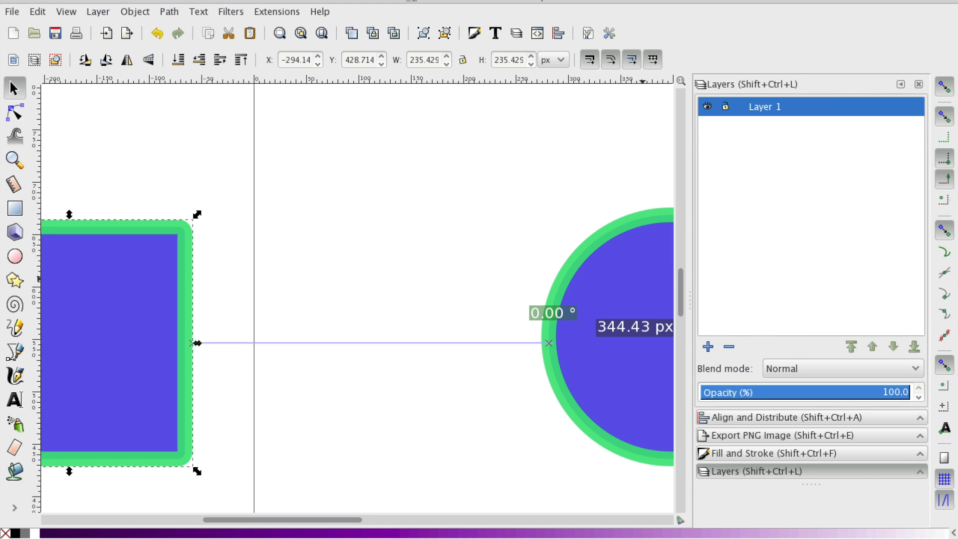
pyautogui.moveTo(944, 160)
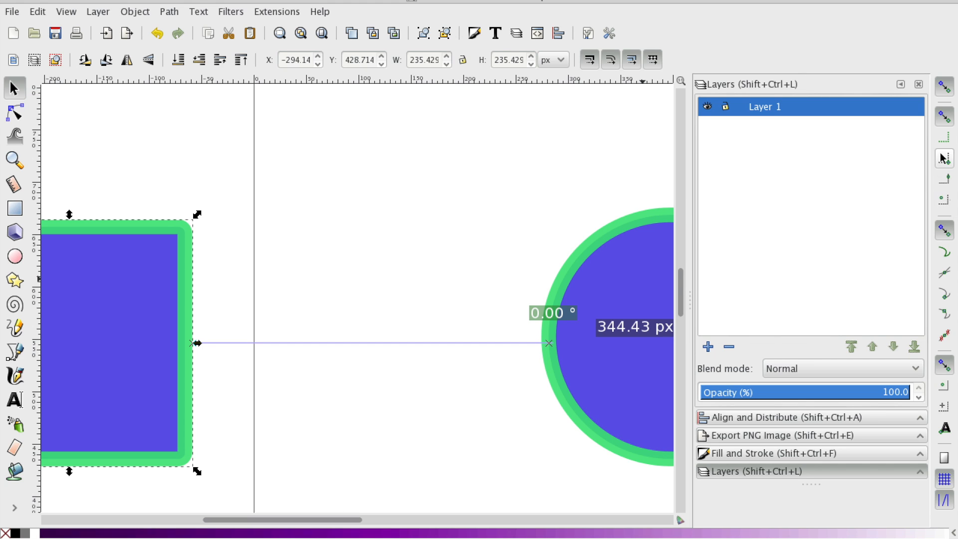
pyautogui.moveTo(655, 308)
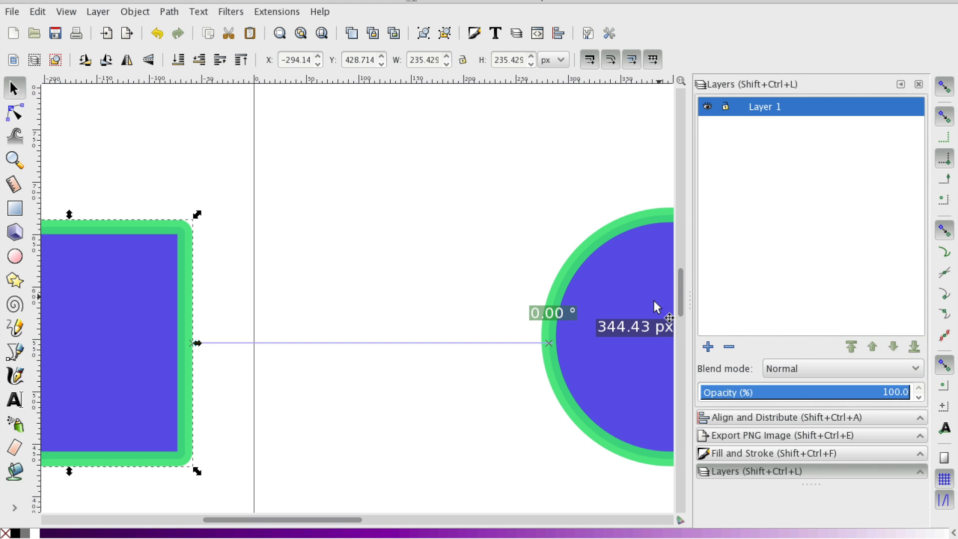
pyautogui.moveTo(486, 335)
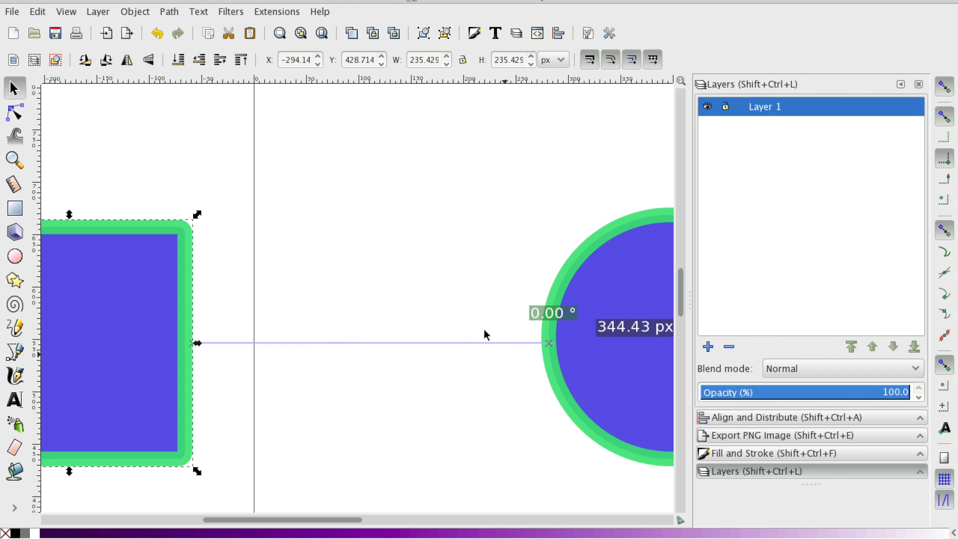
pyautogui.moveTo(346, 366)
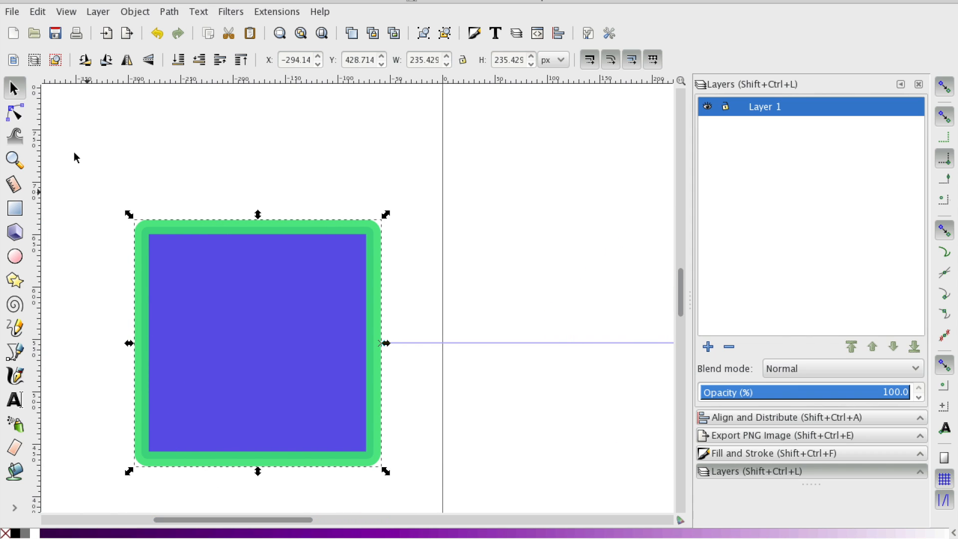
pyautogui.moveTo(573, 419)
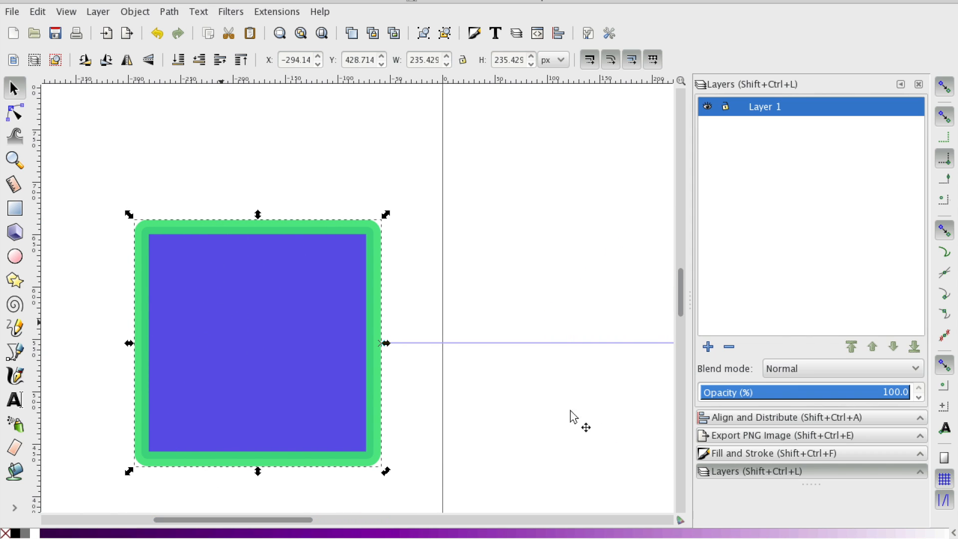
# Set the square's stroke to No paint in Fill and Stroke, removing its green border.
pyautogui.click(784, 435)
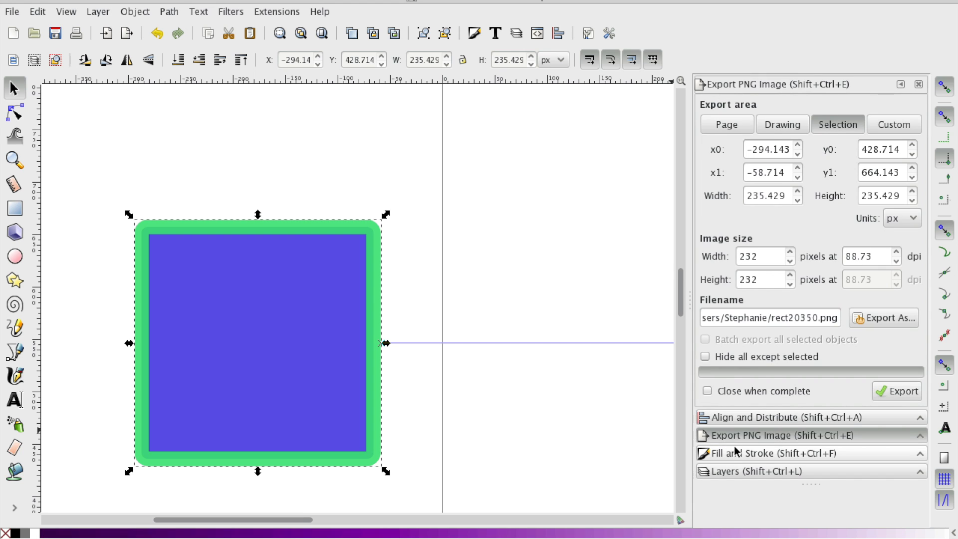
pyautogui.click(778, 454)
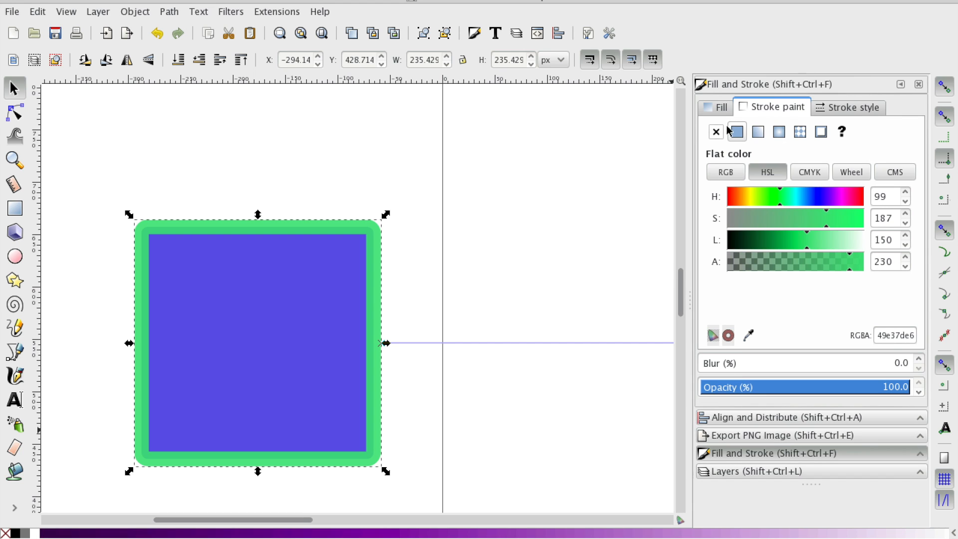
pyautogui.click(715, 132)
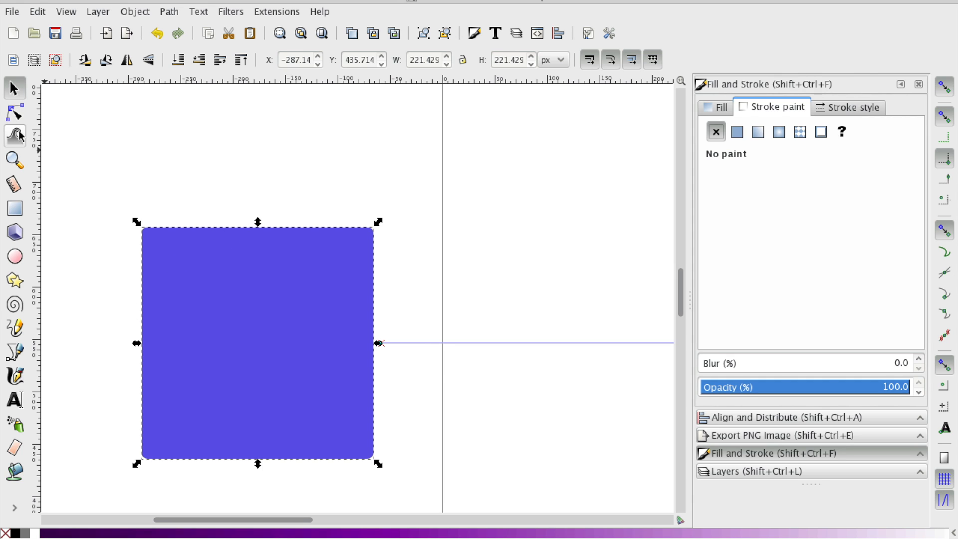
pyautogui.moveTo(15, 184)
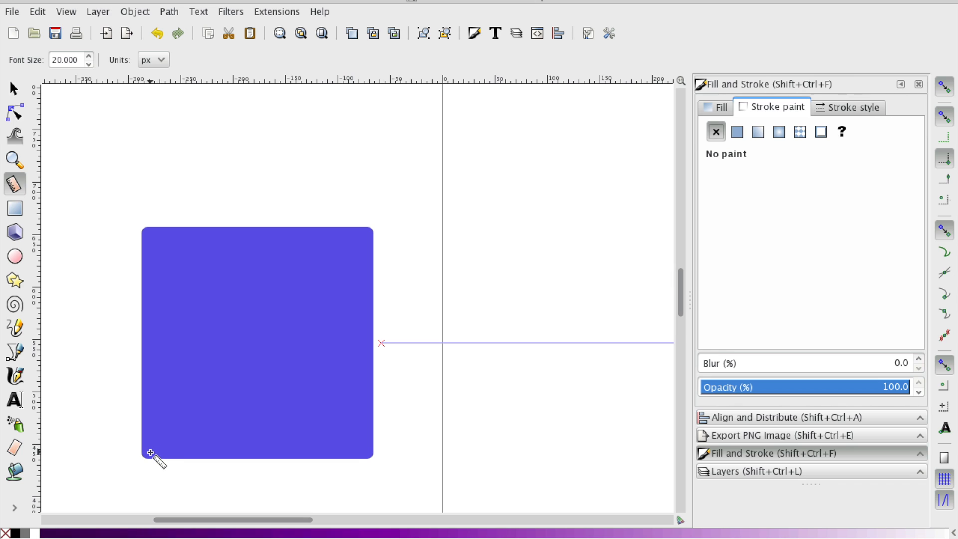
pyautogui.moveTo(148, 353)
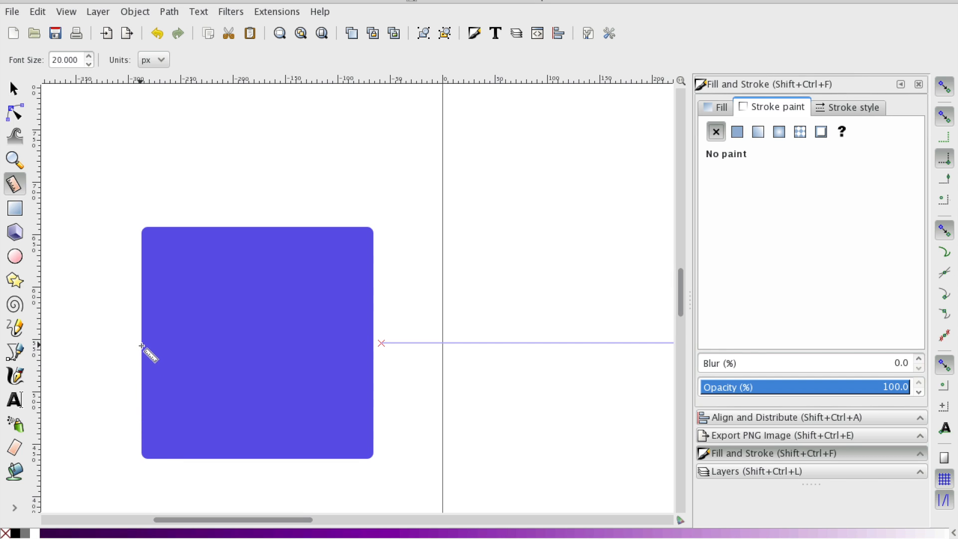
pyautogui.moveTo(943, 168)
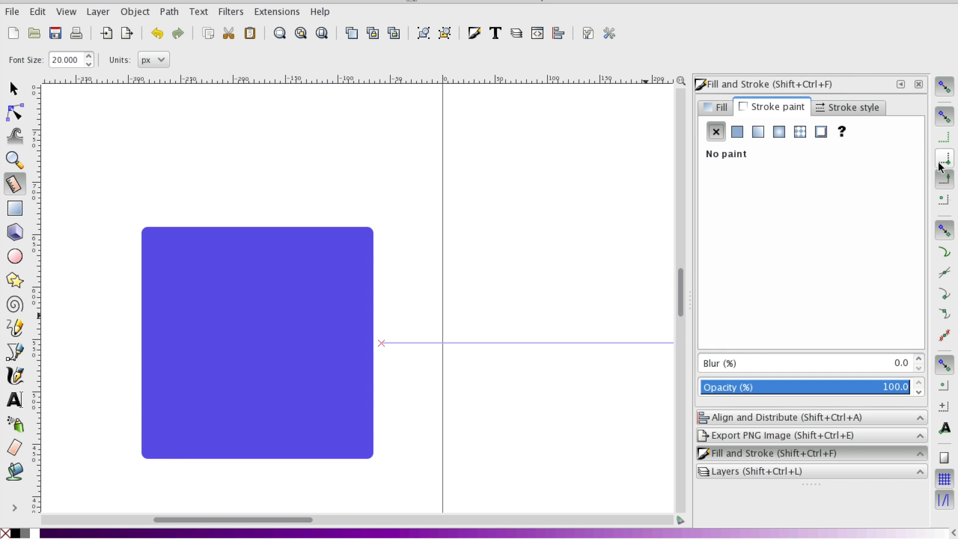
pyautogui.moveTo(148, 339)
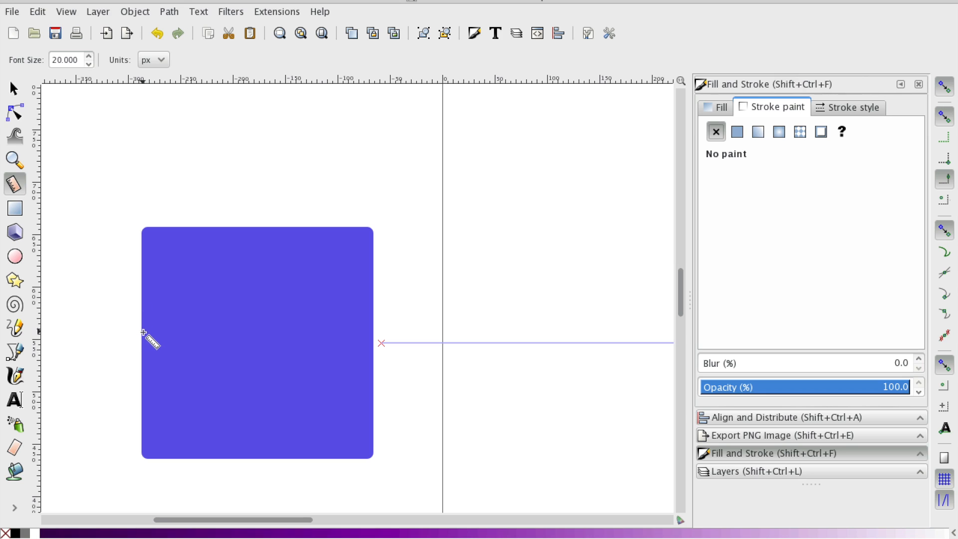
pyautogui.moveTo(143, 343)
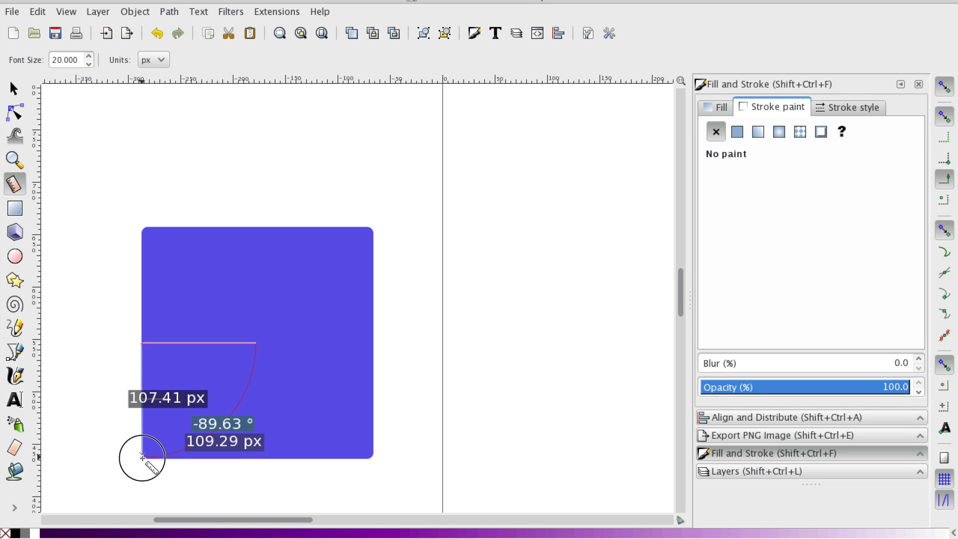
pyautogui.moveTo(143, 459)
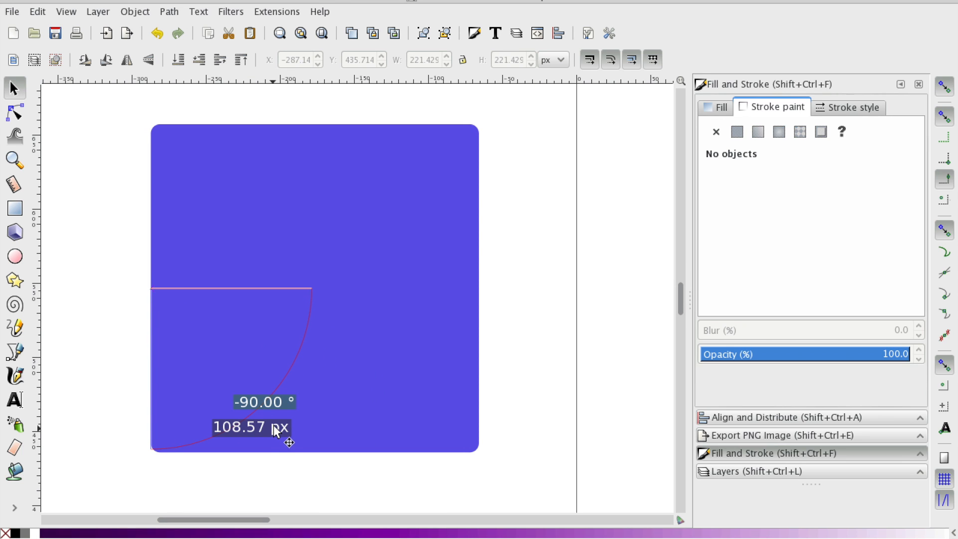
pyautogui.moveTo(157, 287)
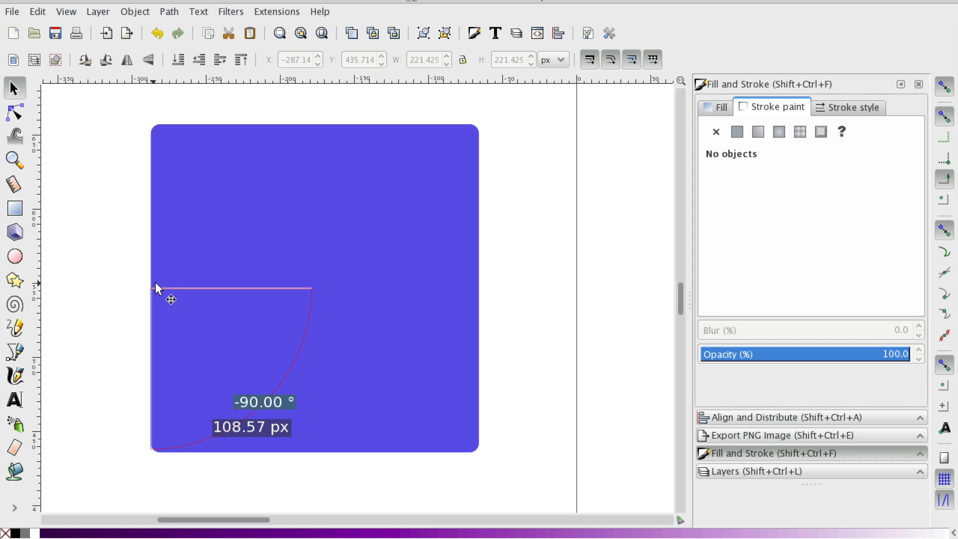
pyautogui.moveTo(159, 294)
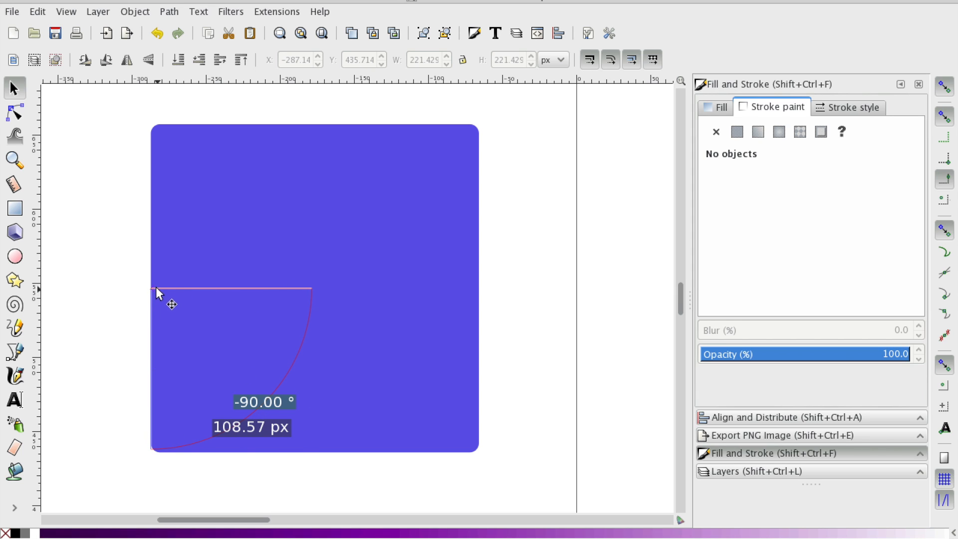
pyautogui.moveTo(219, 357)
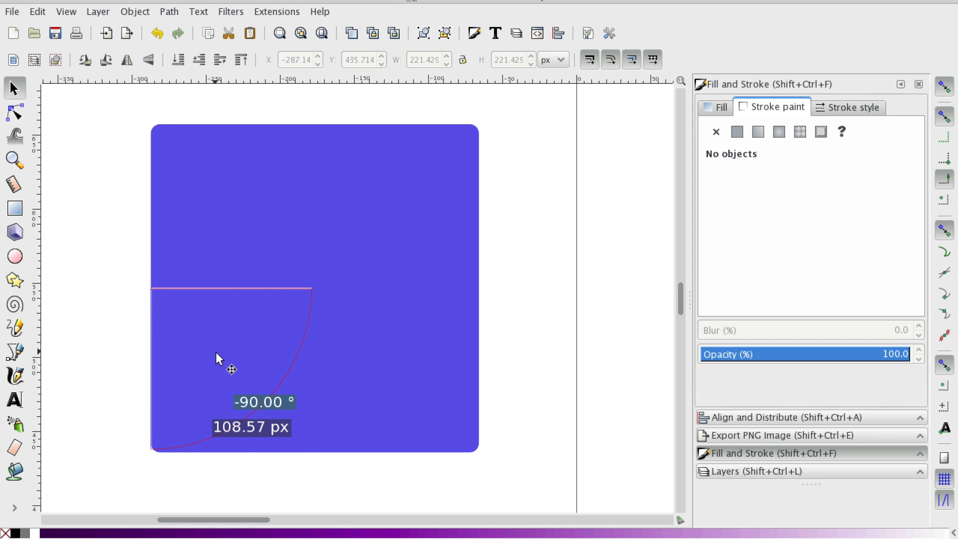
pyautogui.moveTo(288, 440)
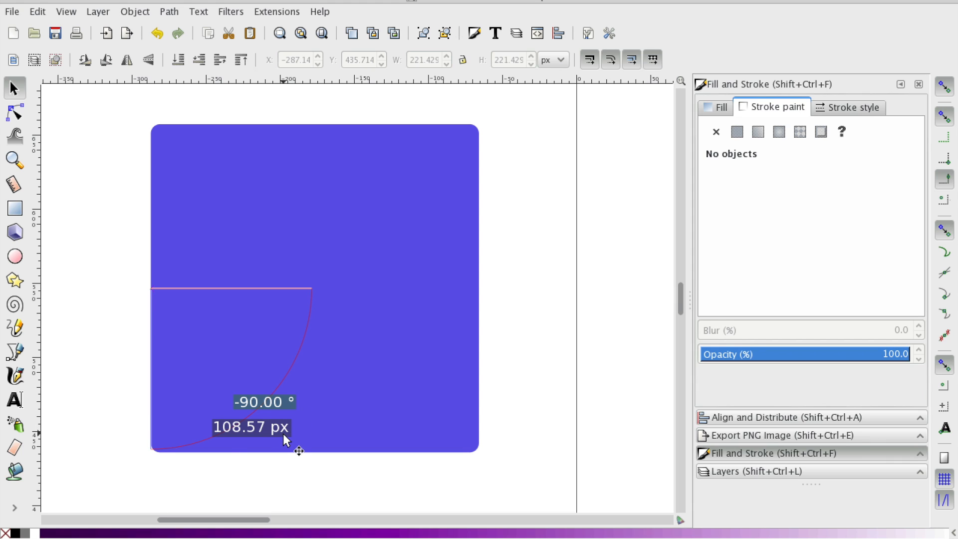
pyautogui.moveTo(23, 99)
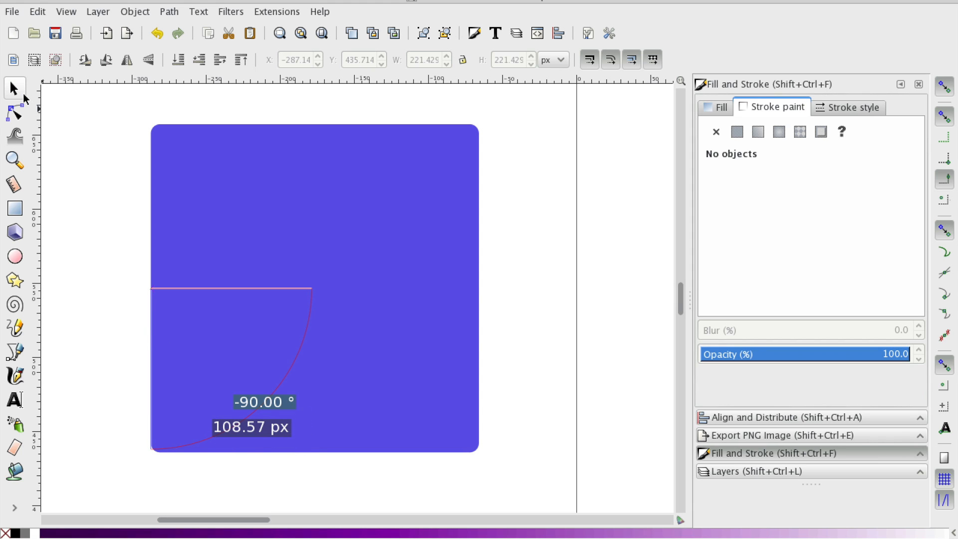
pyautogui.moveTo(116, 218)
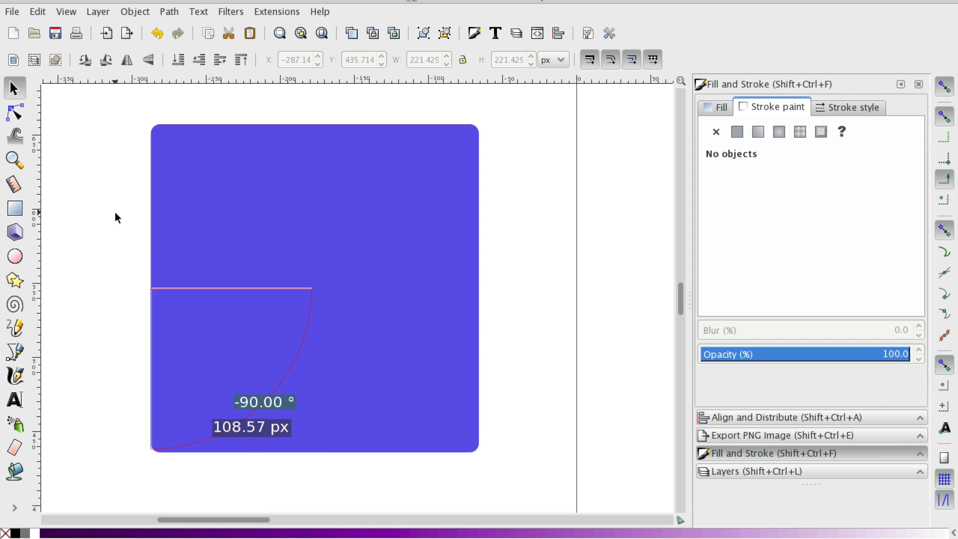
pyautogui.moveTo(116, 214)
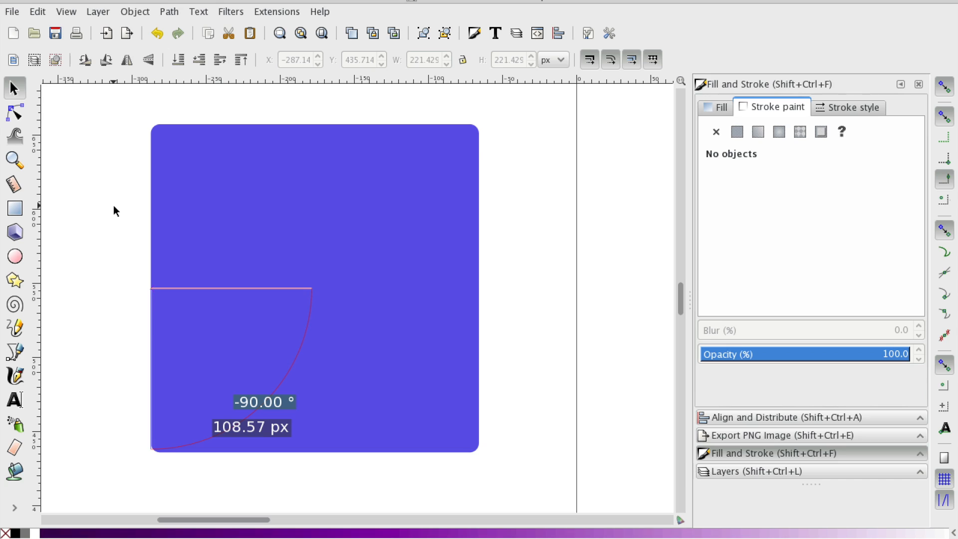
pyautogui.moveTo(160, 195)
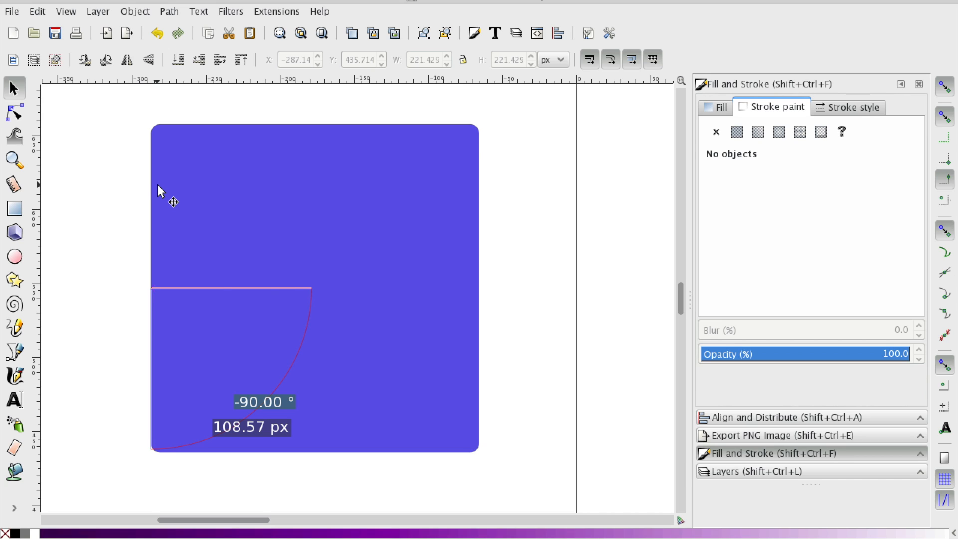